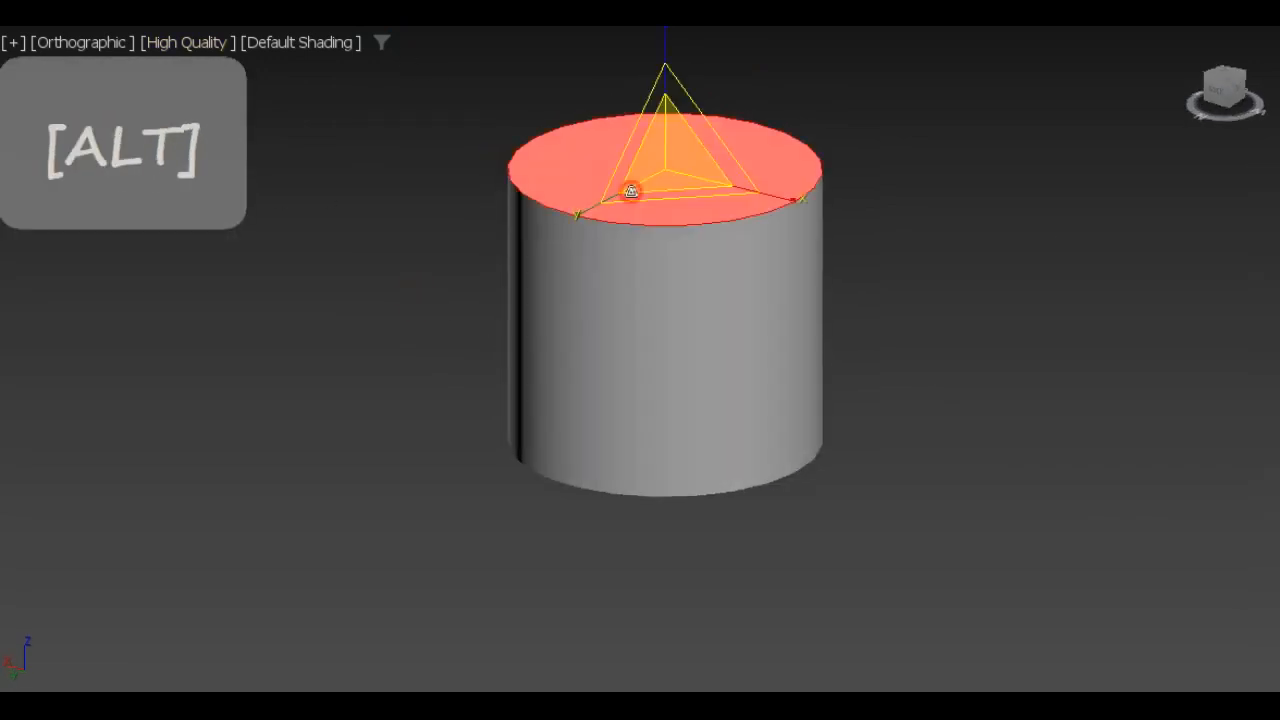
Step: Scale the top cap, add two edge loops pinched 55, and extrude top and bottom bands 12 cm
key(2)
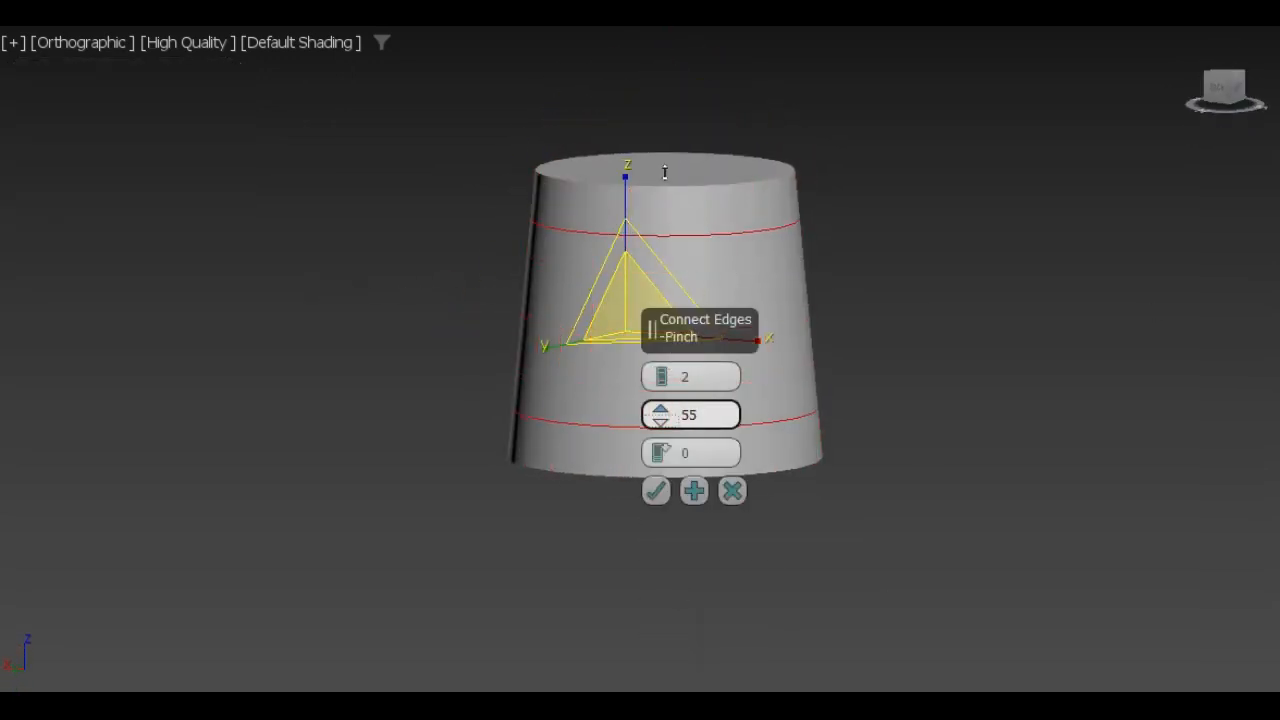
key(ctrl)
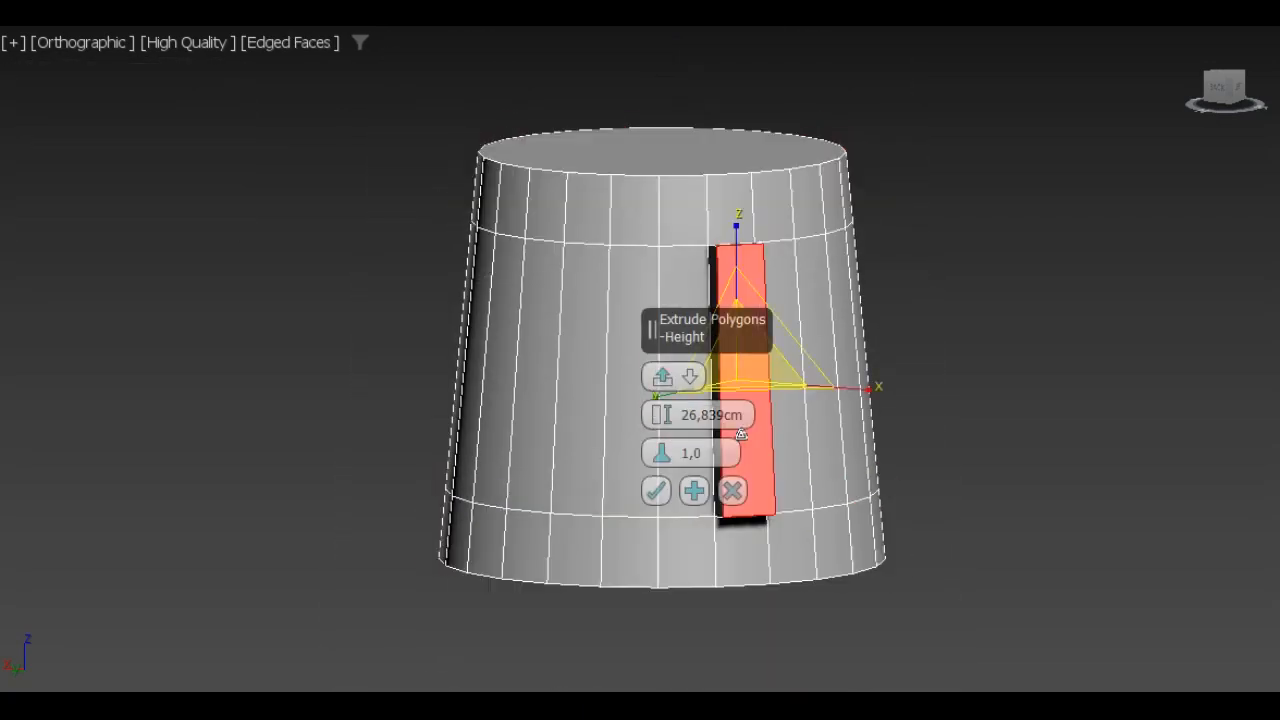
key(Return)
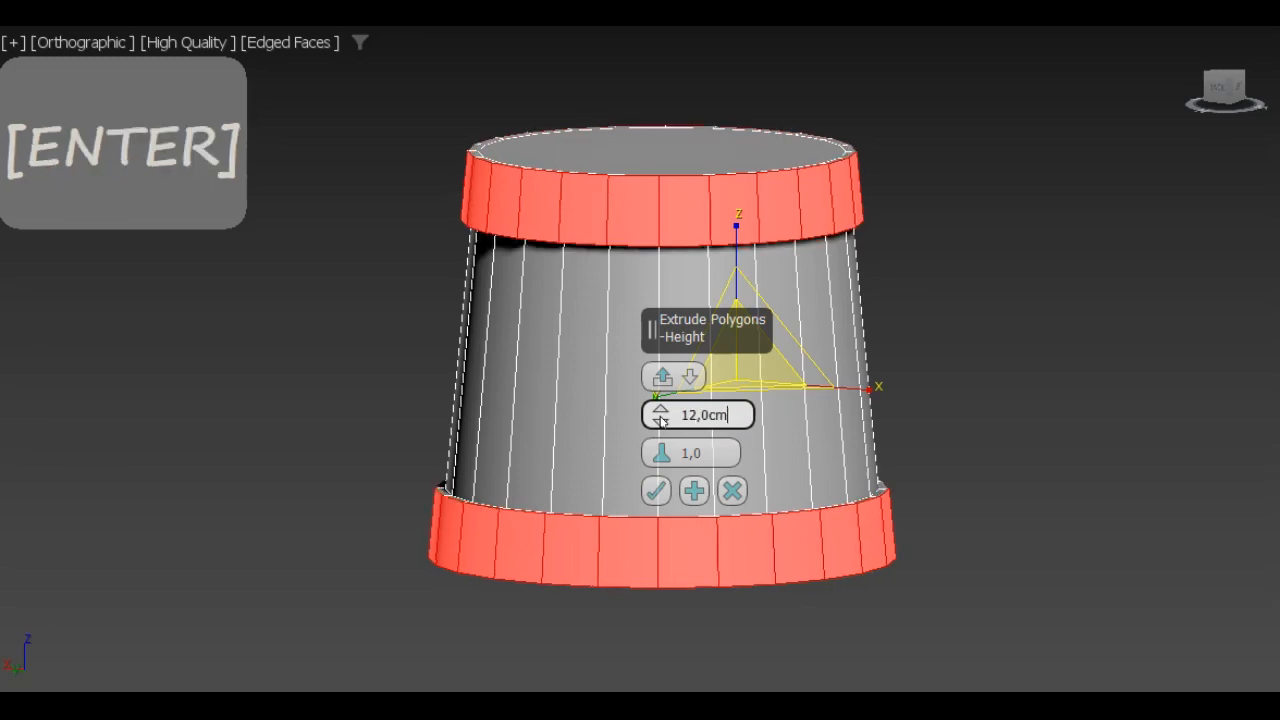
key(Return)
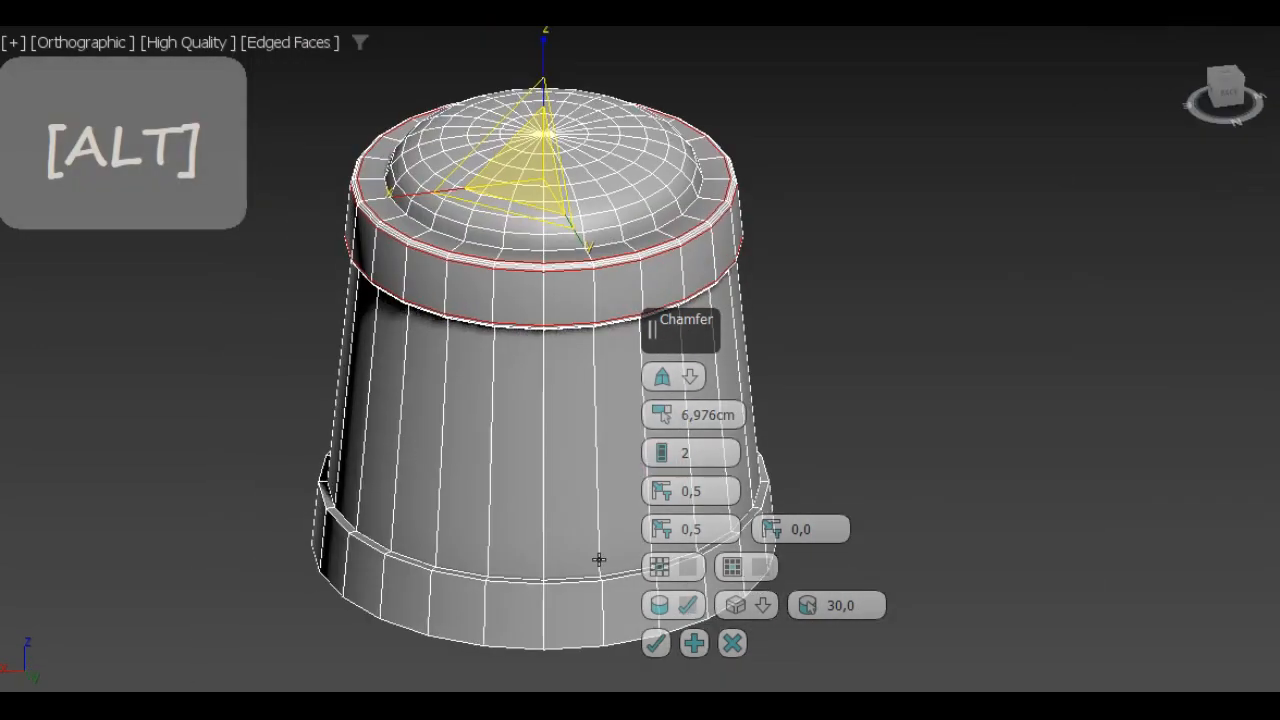
Step: Chamfer the band edge loops with 2 segments and preview the smoothed hull
key(f4)
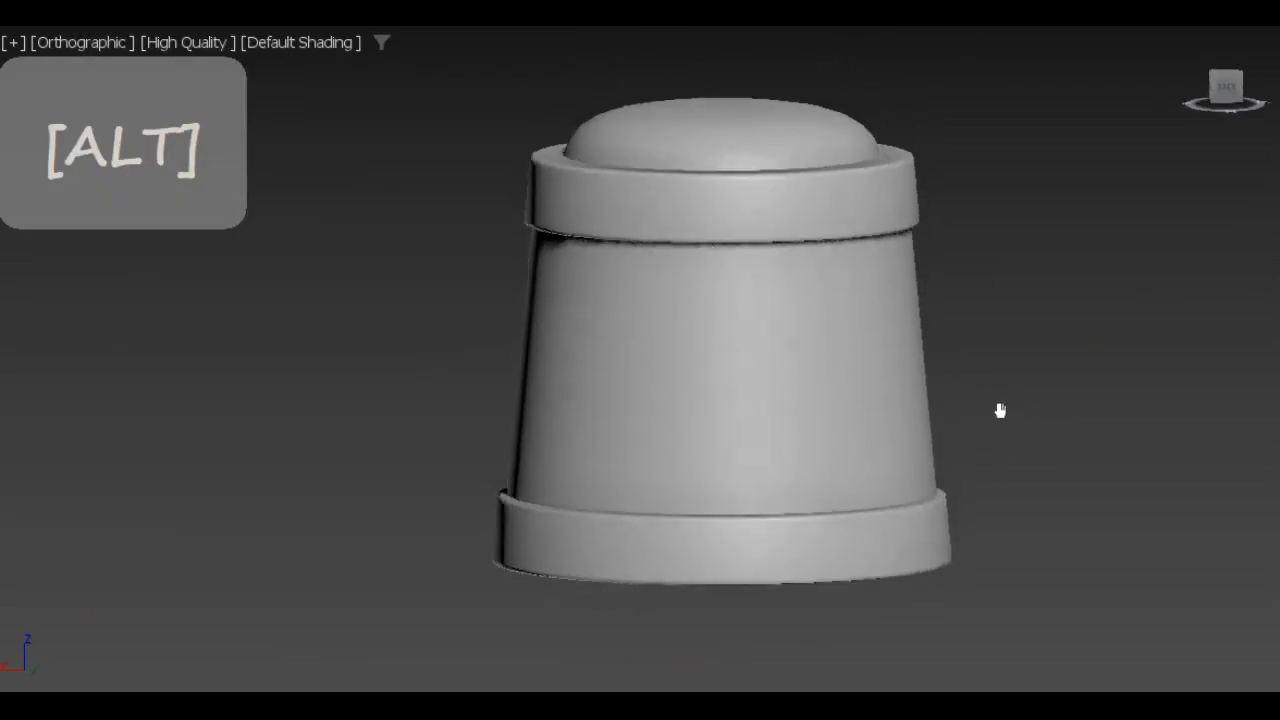
scroll(down, 3)
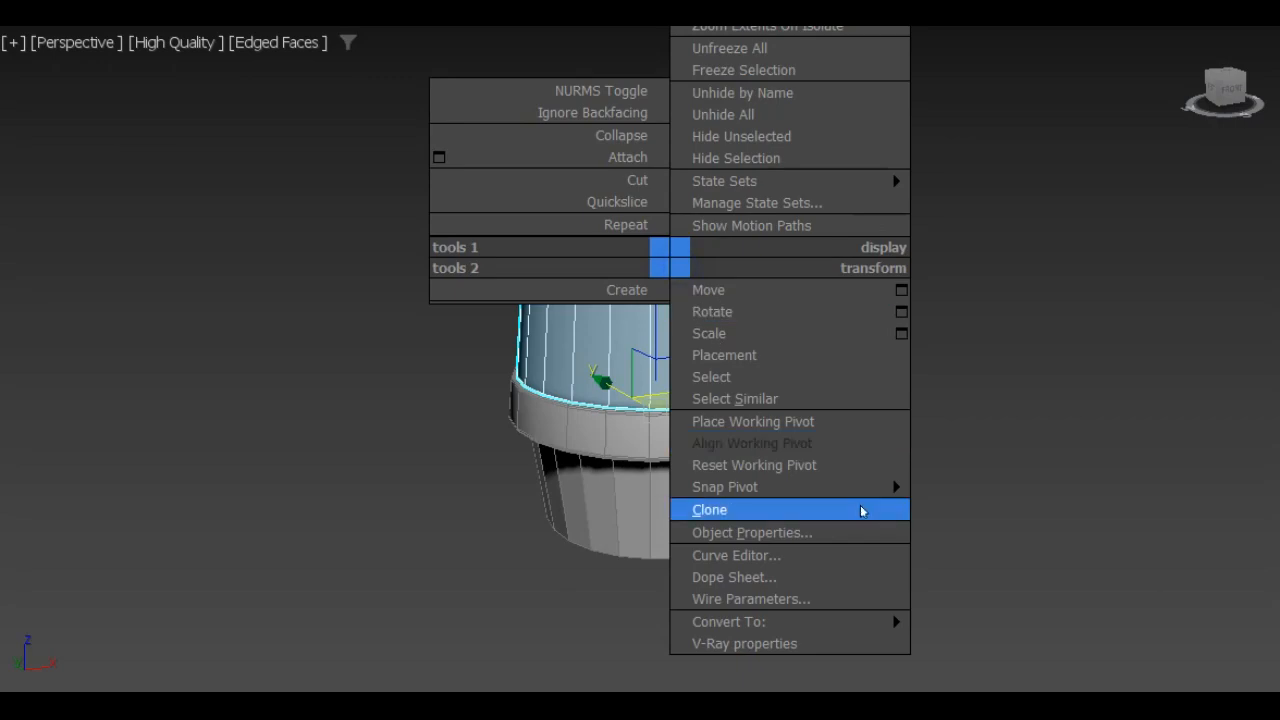
Step: Clone the shell section, move the copy aside, and switch the viewport to Top
click(710, 509)
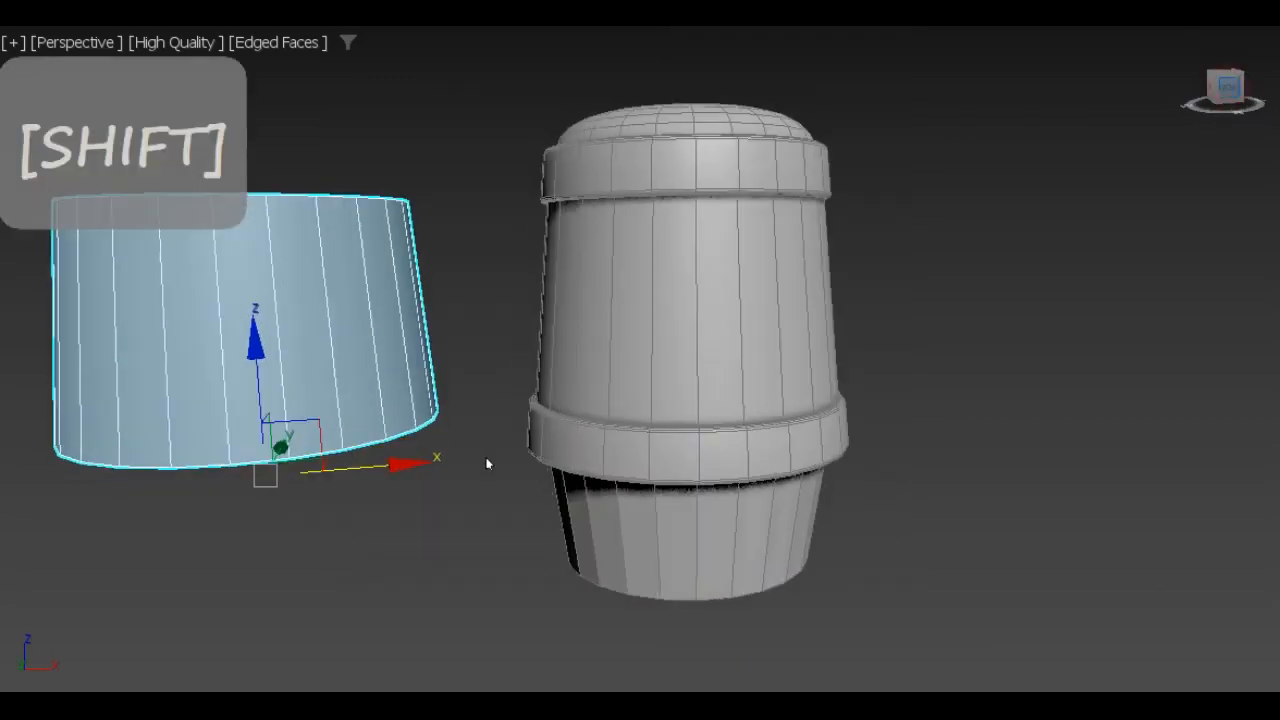
click(74, 42)
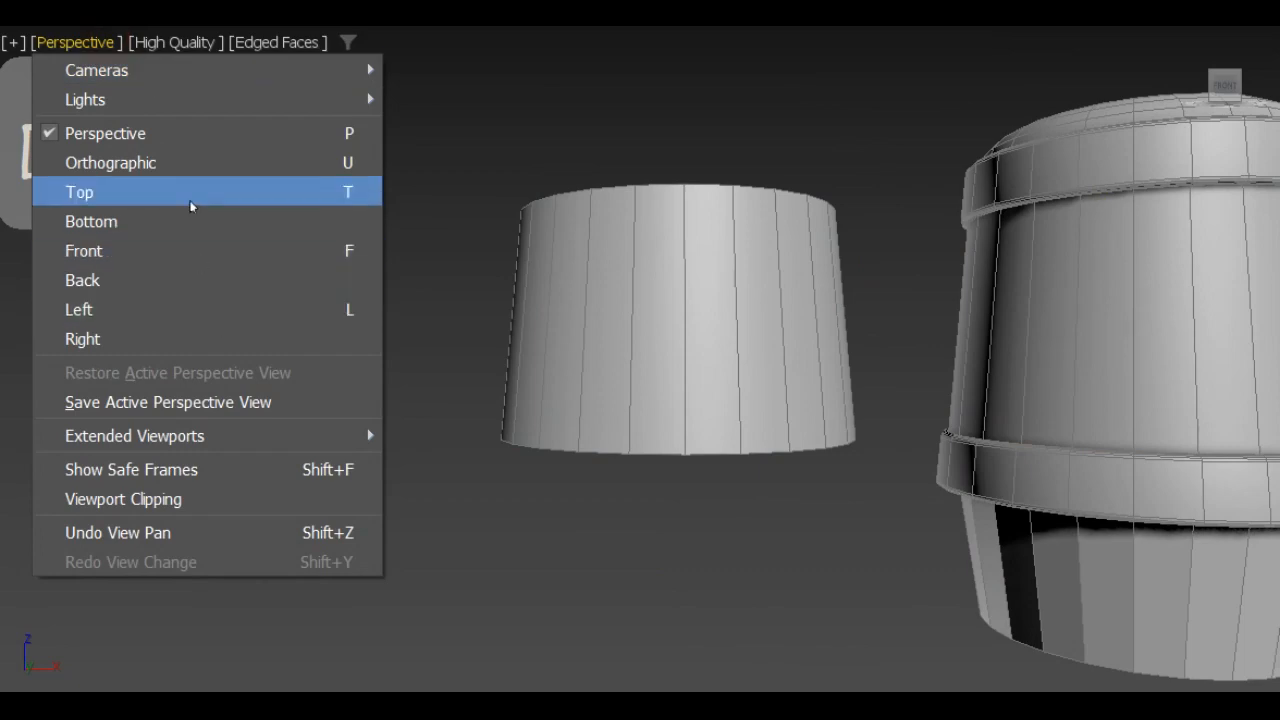
click(84, 250)
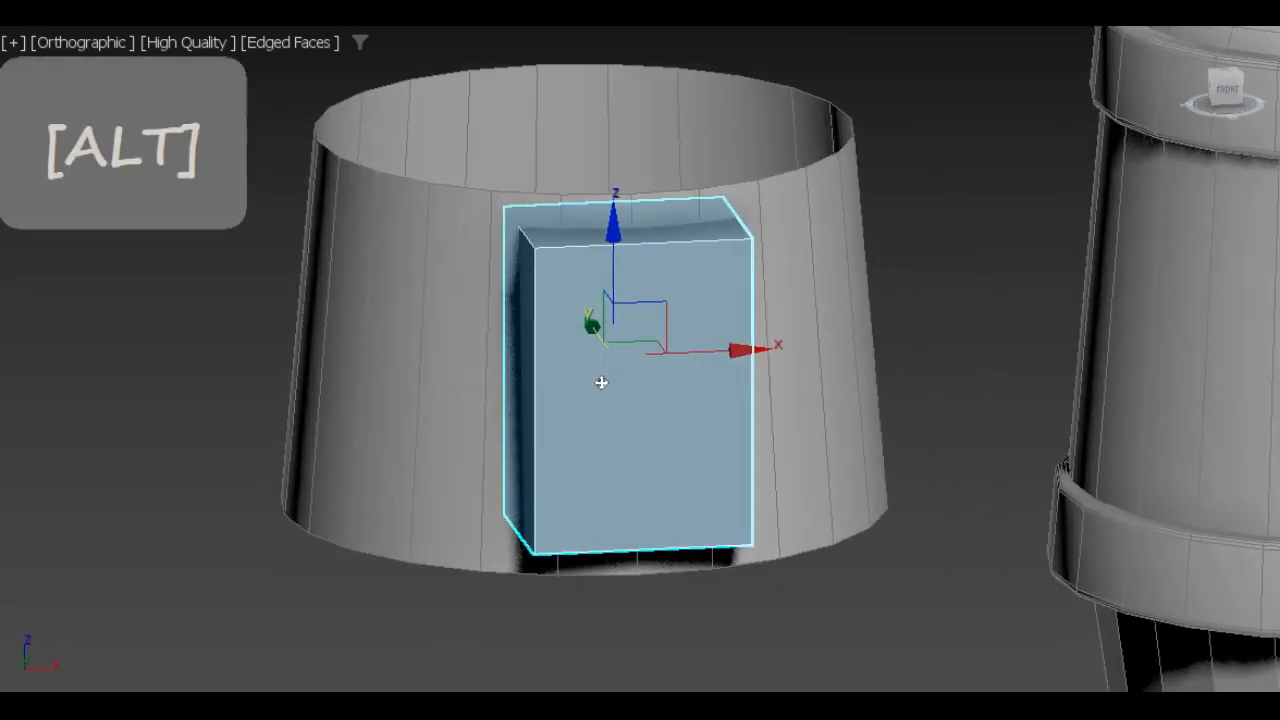
Step: Convert the box on the shell to Editable Poly and conform its subdivided faces to the shell
key(4)
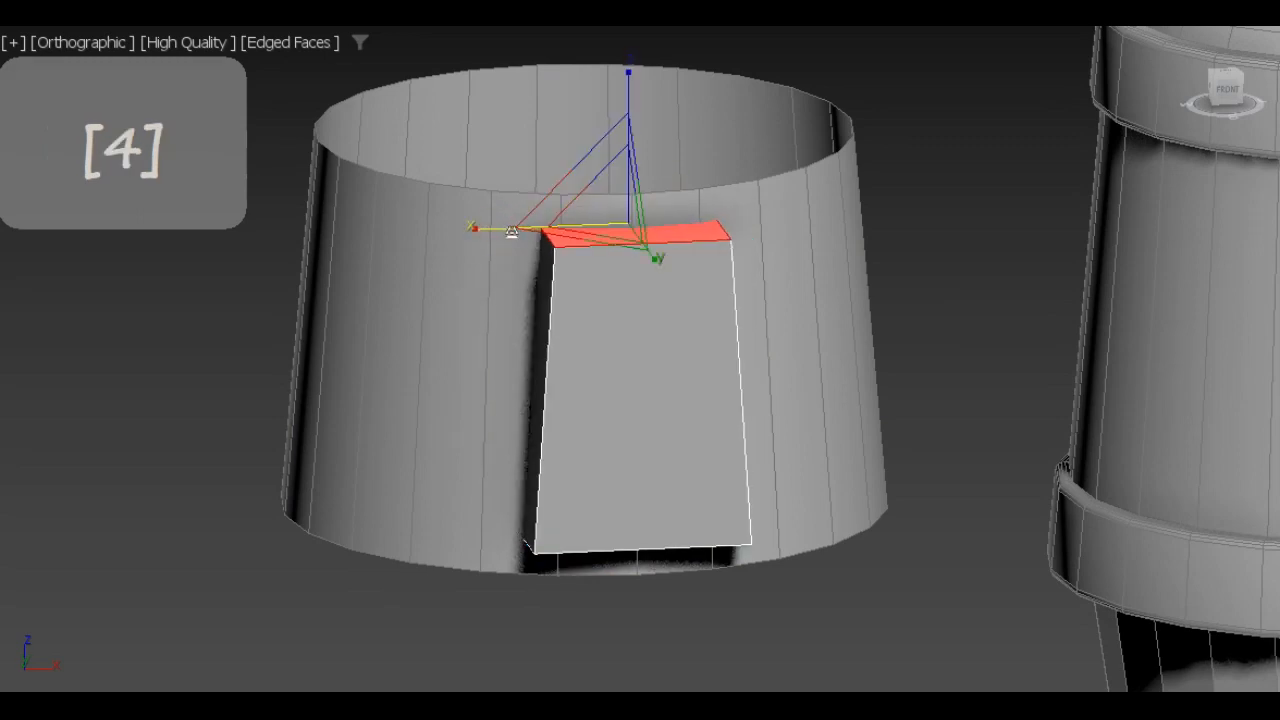
key(alt)
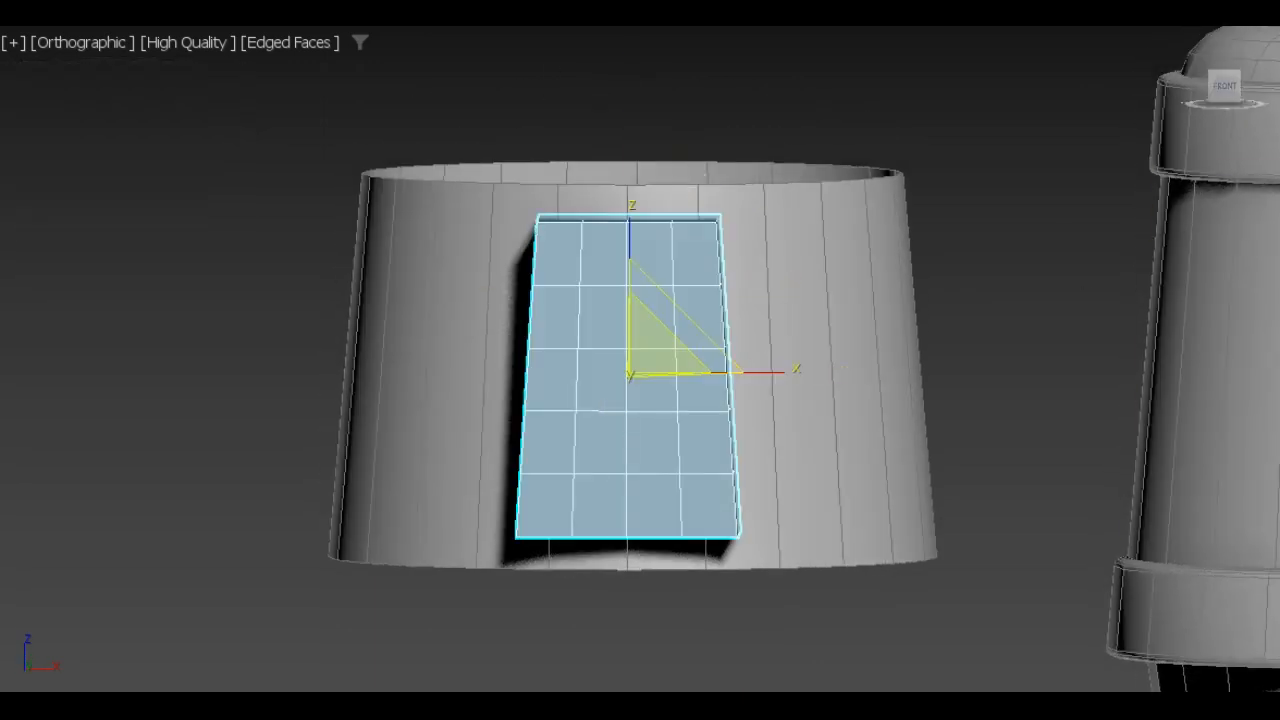
key(f)
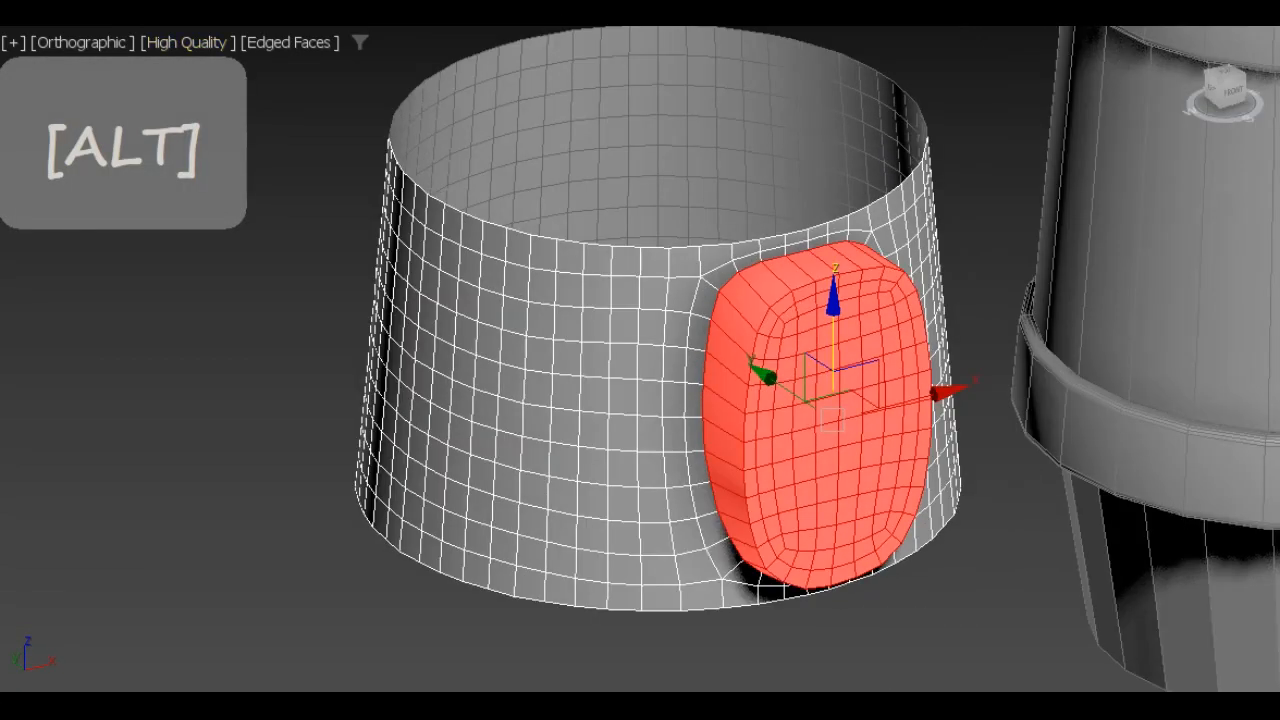
Step: Inset and extrude the rounded pad's polygons into a raised frame around a recessed hatch
key(2)
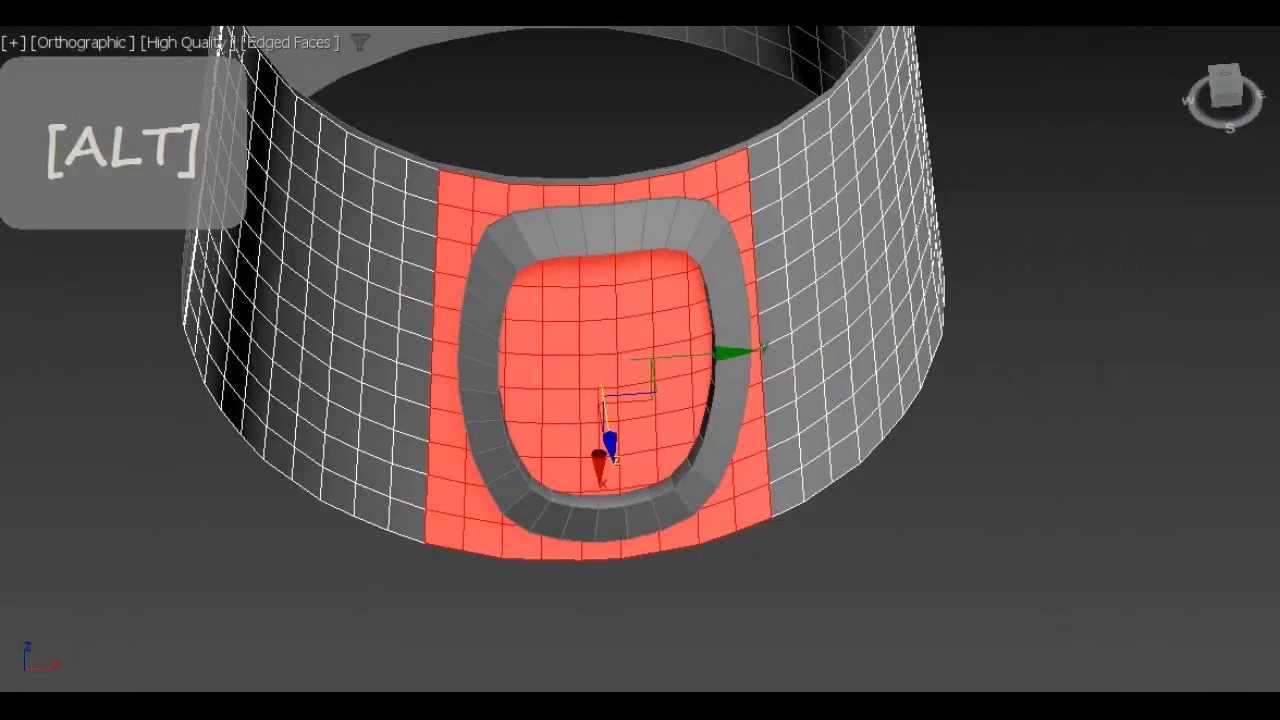
key(Delete)
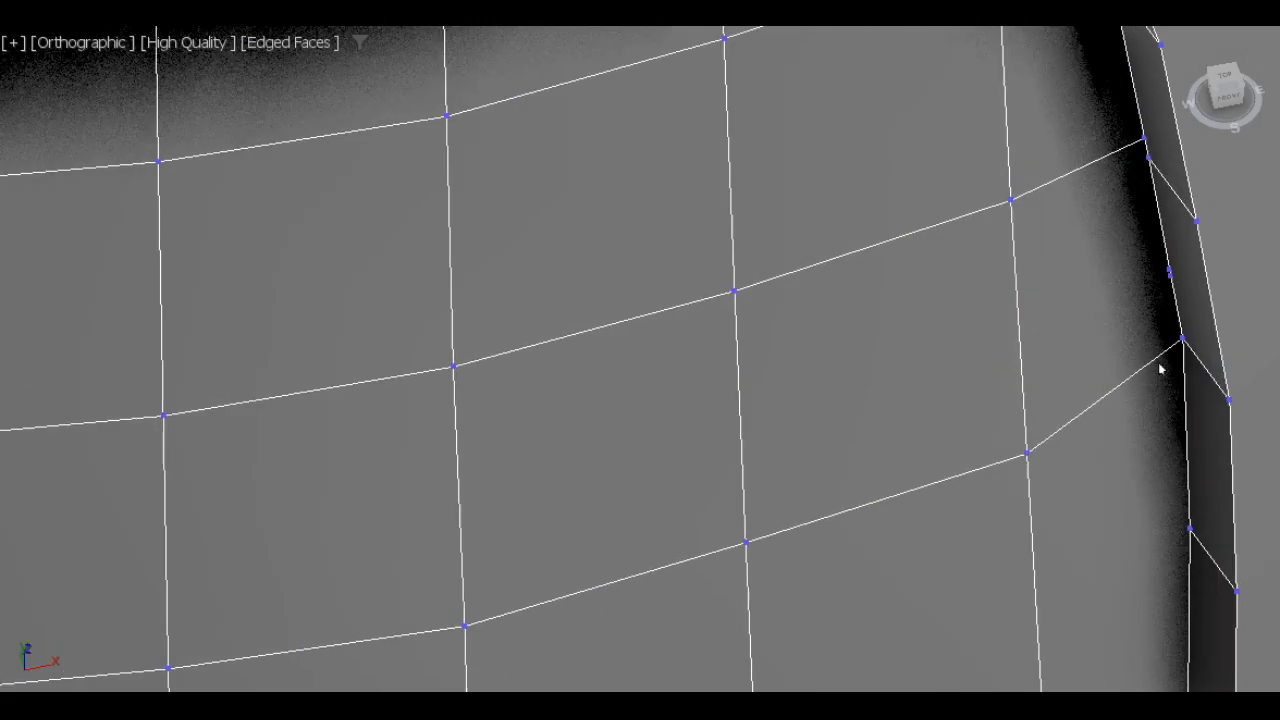
Step: Target Weld the hatch patch vertices onto the surrounding shell mesh
key(ctrl+a)
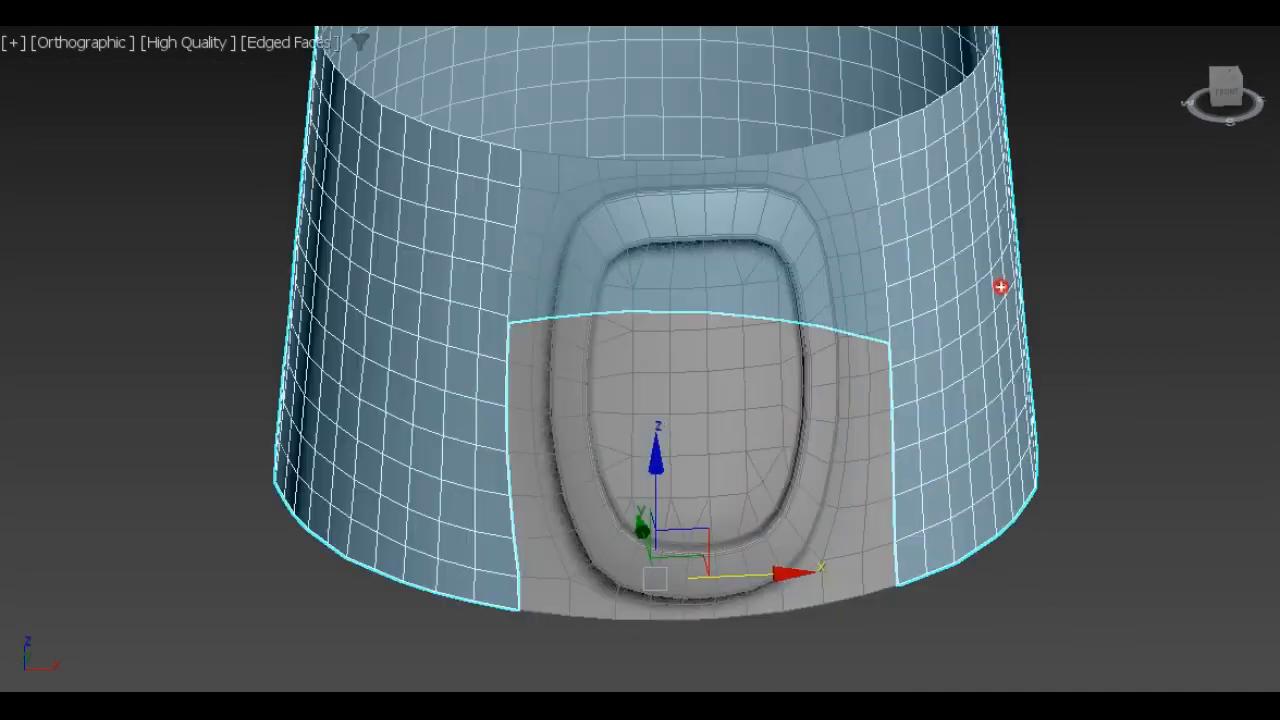
Step: Center-to-Center align the window cylinder to the shell copy and place it through the wall
key(f4)
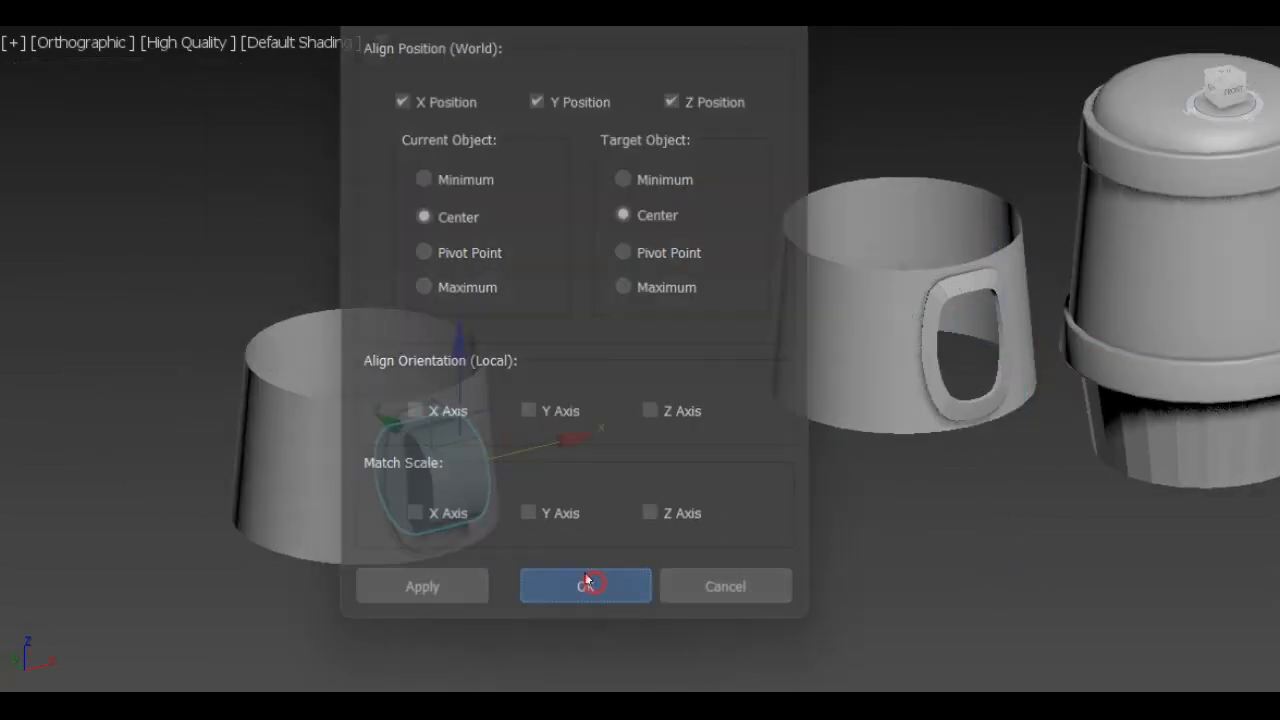
click(585, 585)
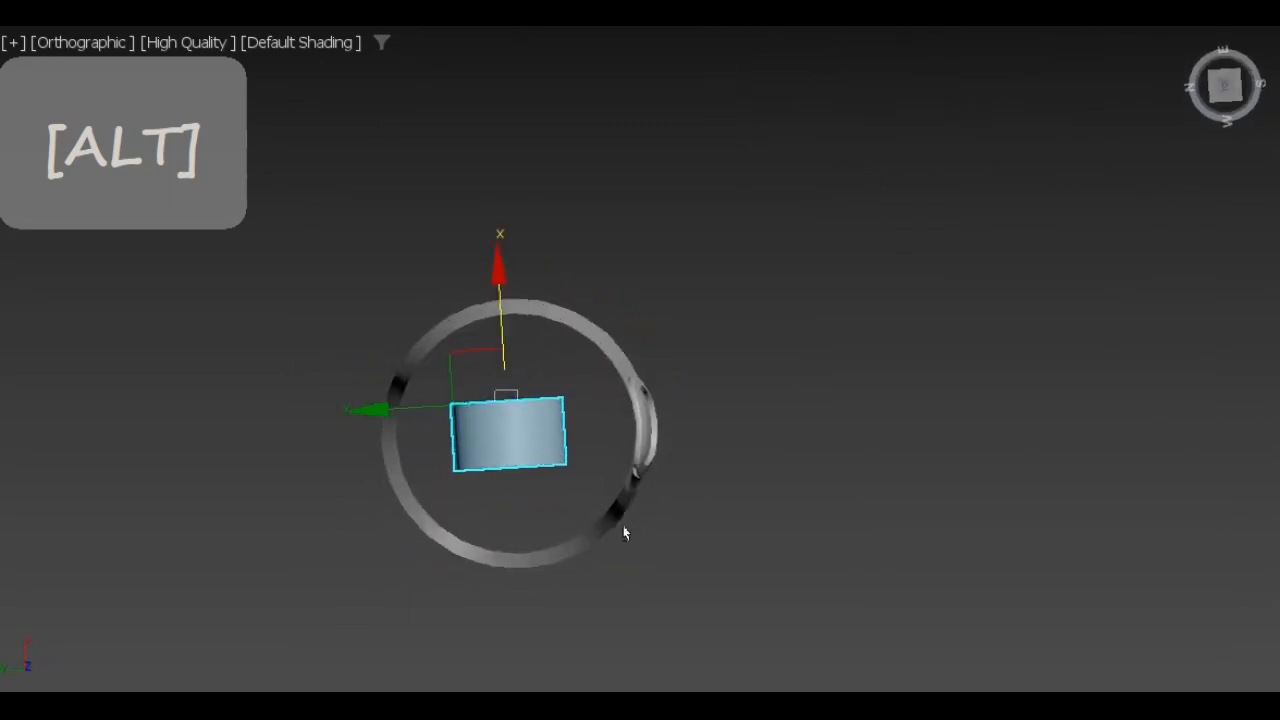
drag(625, 533, 730, 350)
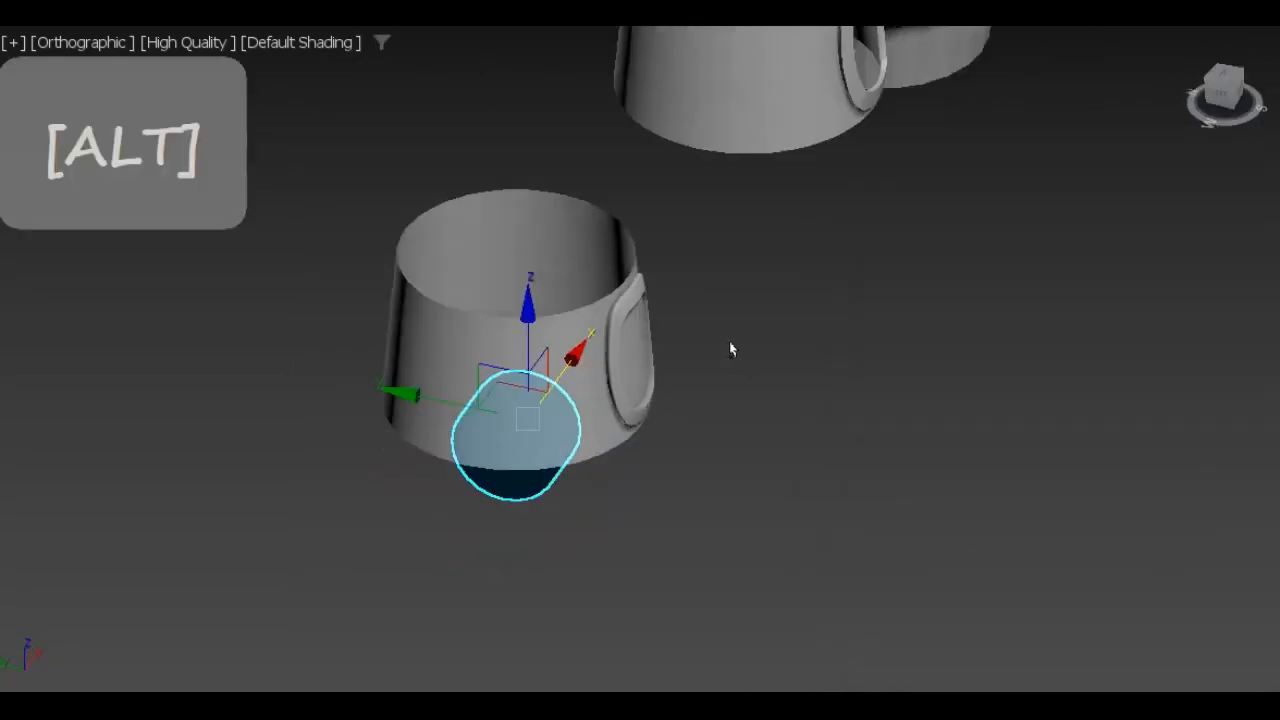
drag(730, 349, 752, 261)
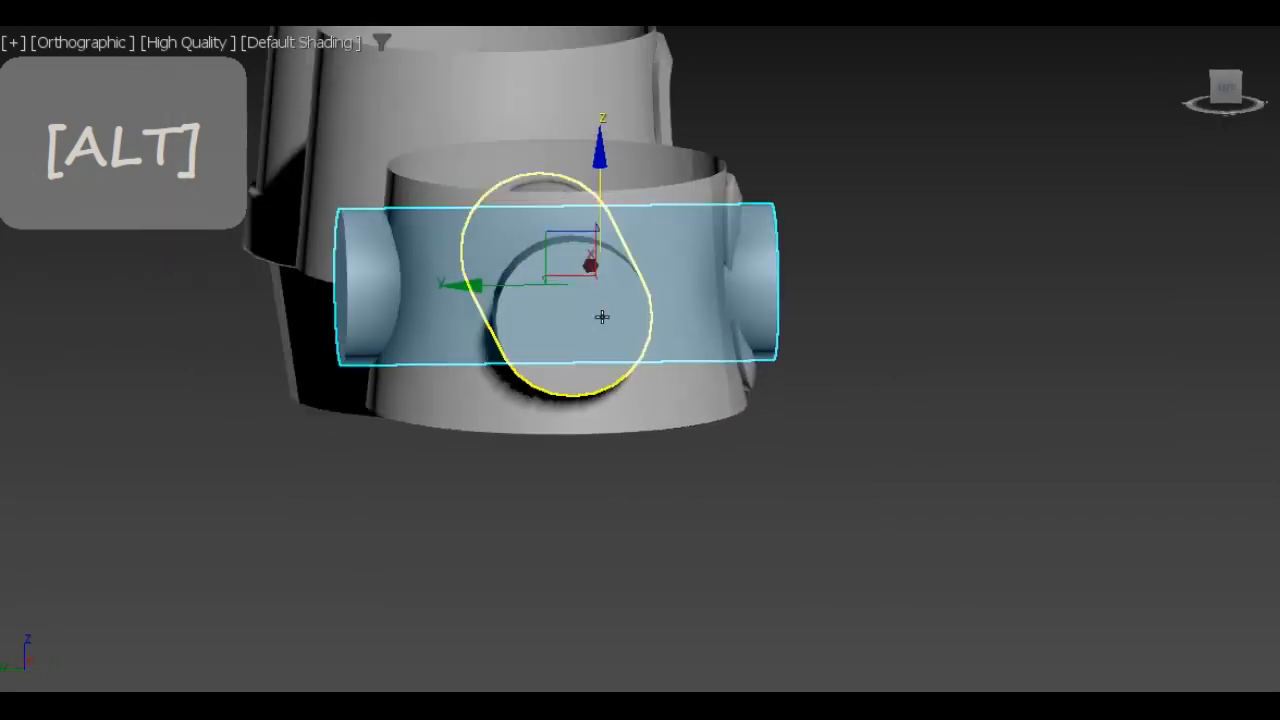
drag(600, 300, 550, 360)
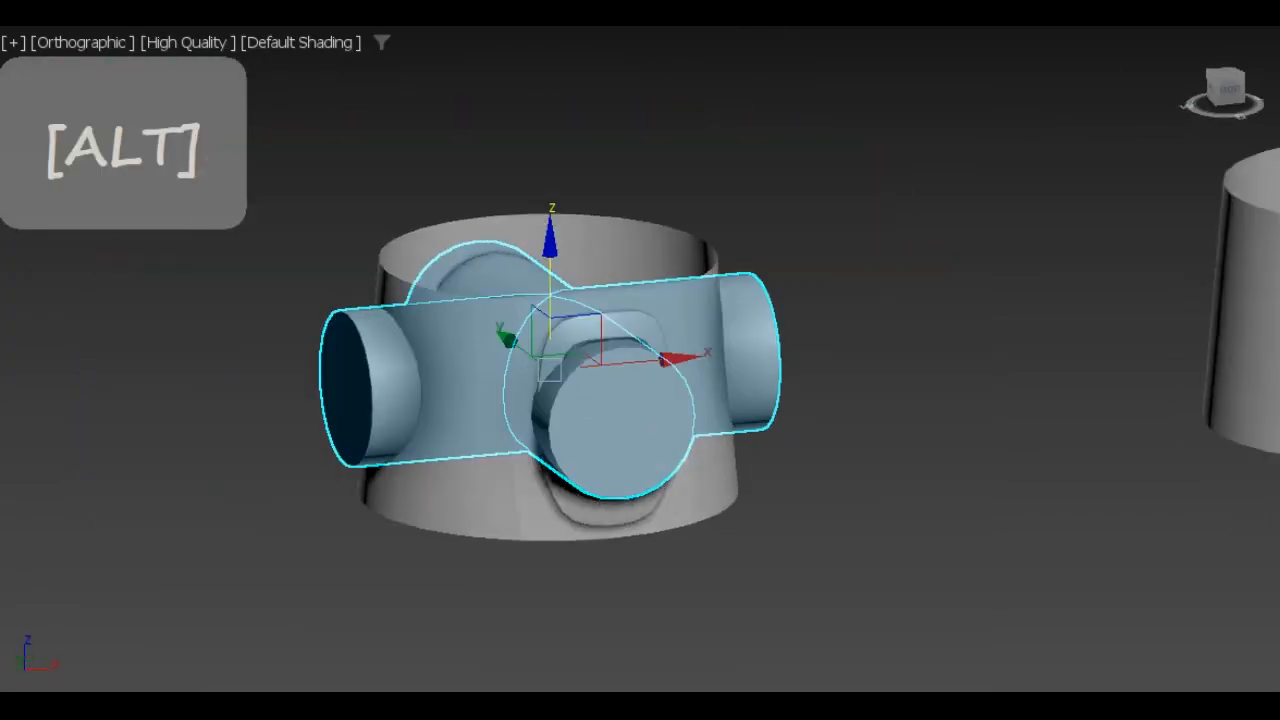
key(f4)
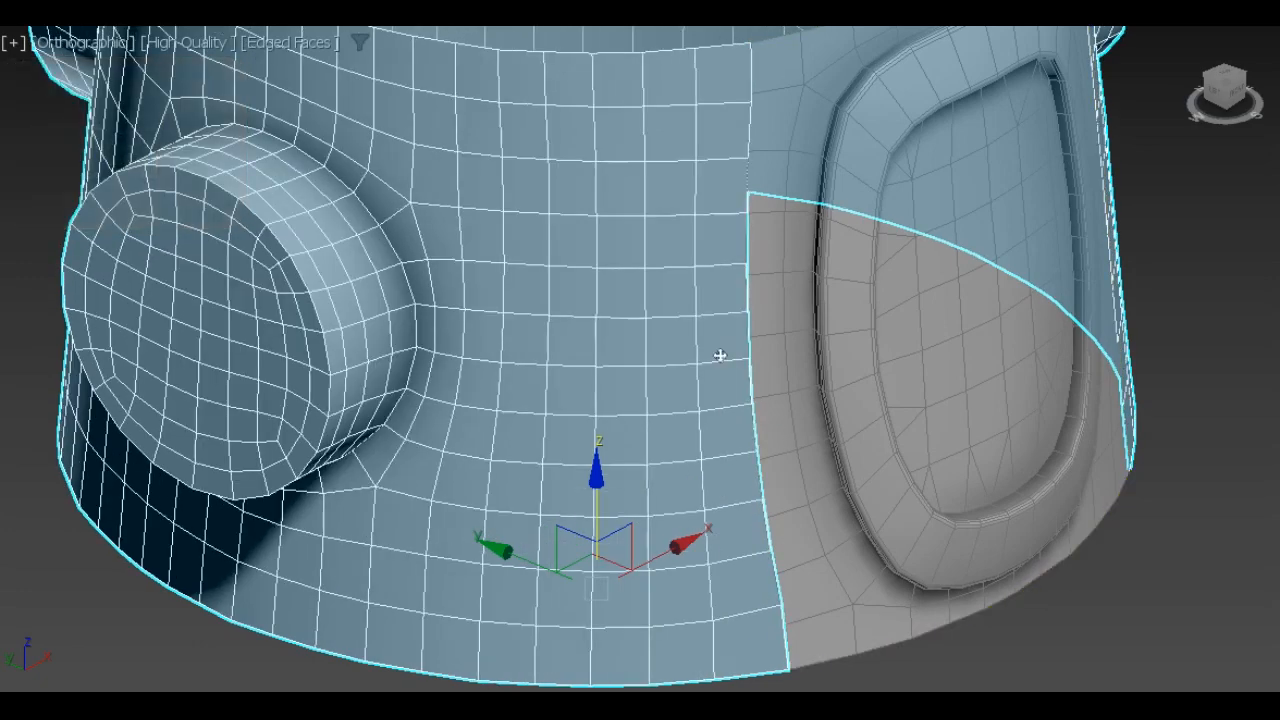
mouse_move(778, 122)
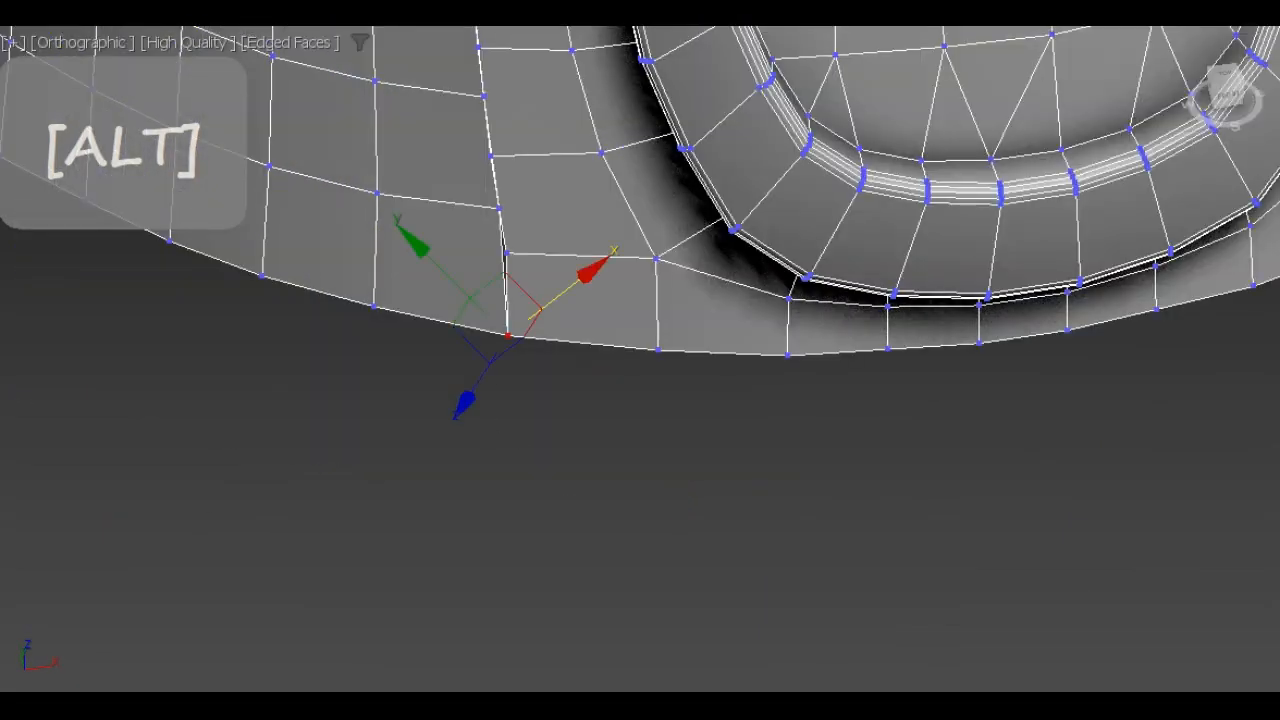
Step: Attach the window and hatch pieces to the shell and weld the seam vertices
drag(510, 335, 680, 405)
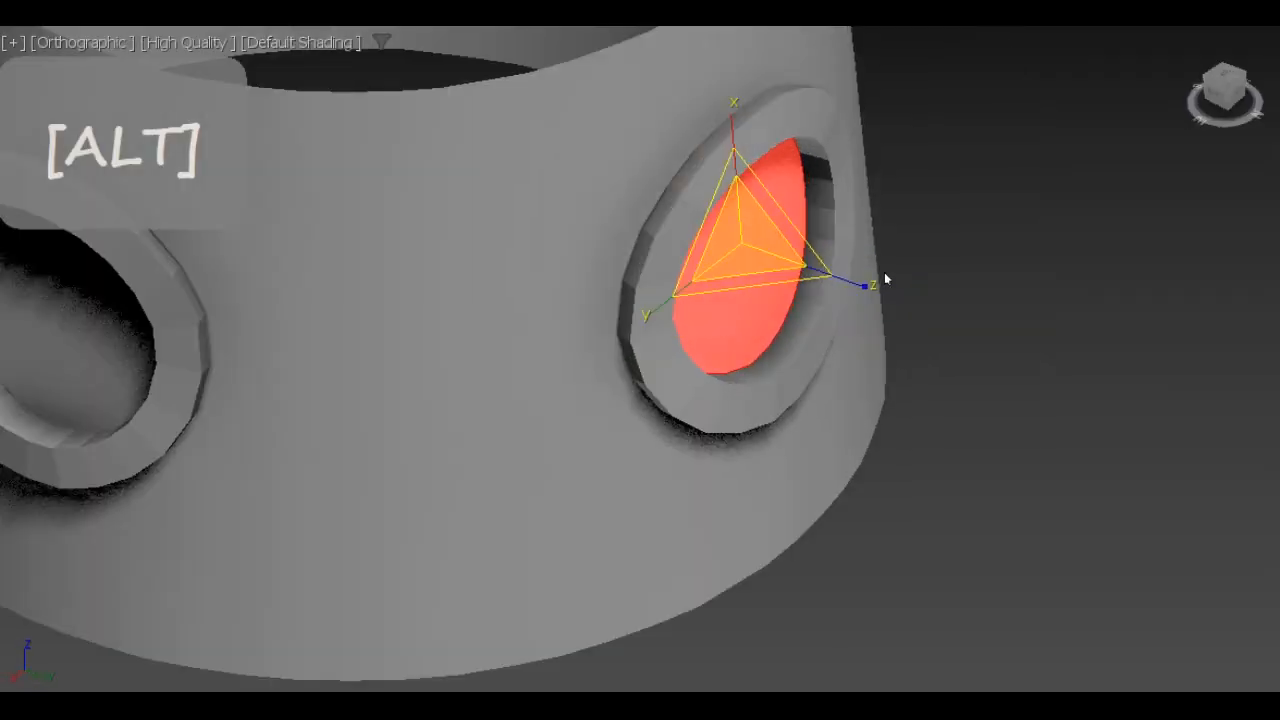
Step: Delete the leftover face inside the window opening and review all three pieces
drag(885, 280, 1075, 457)
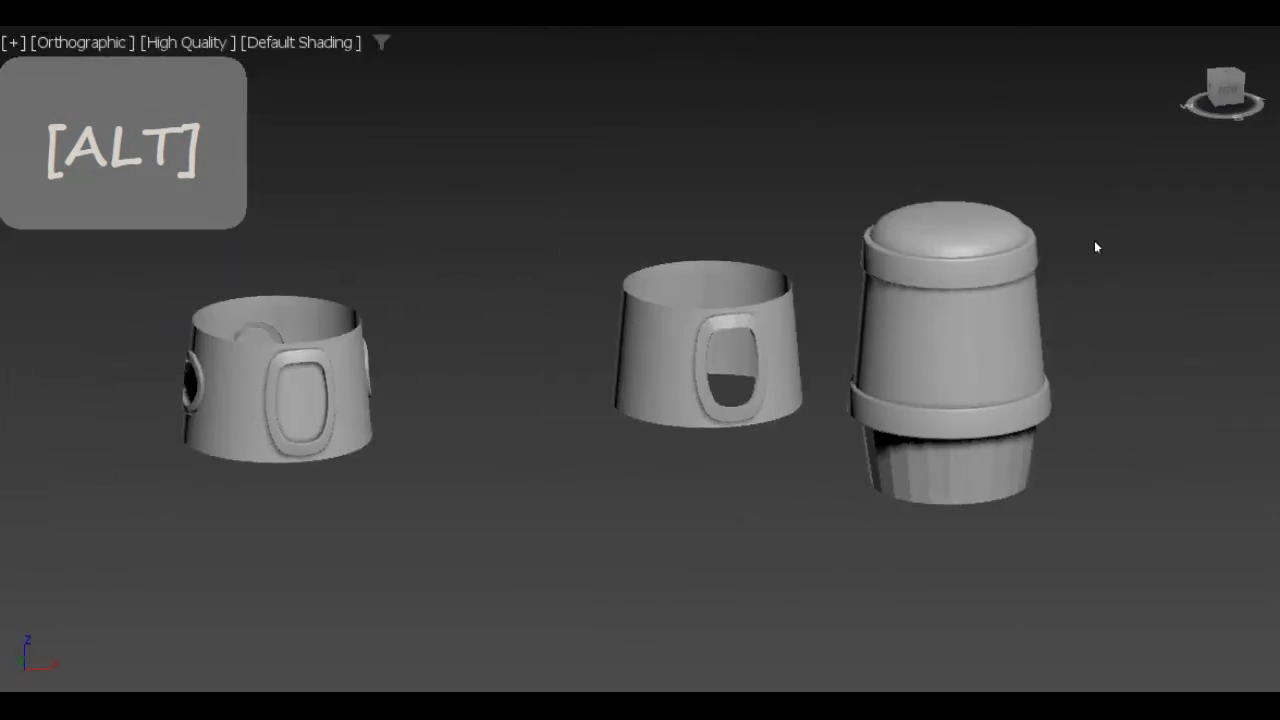
key(4)
text(1)
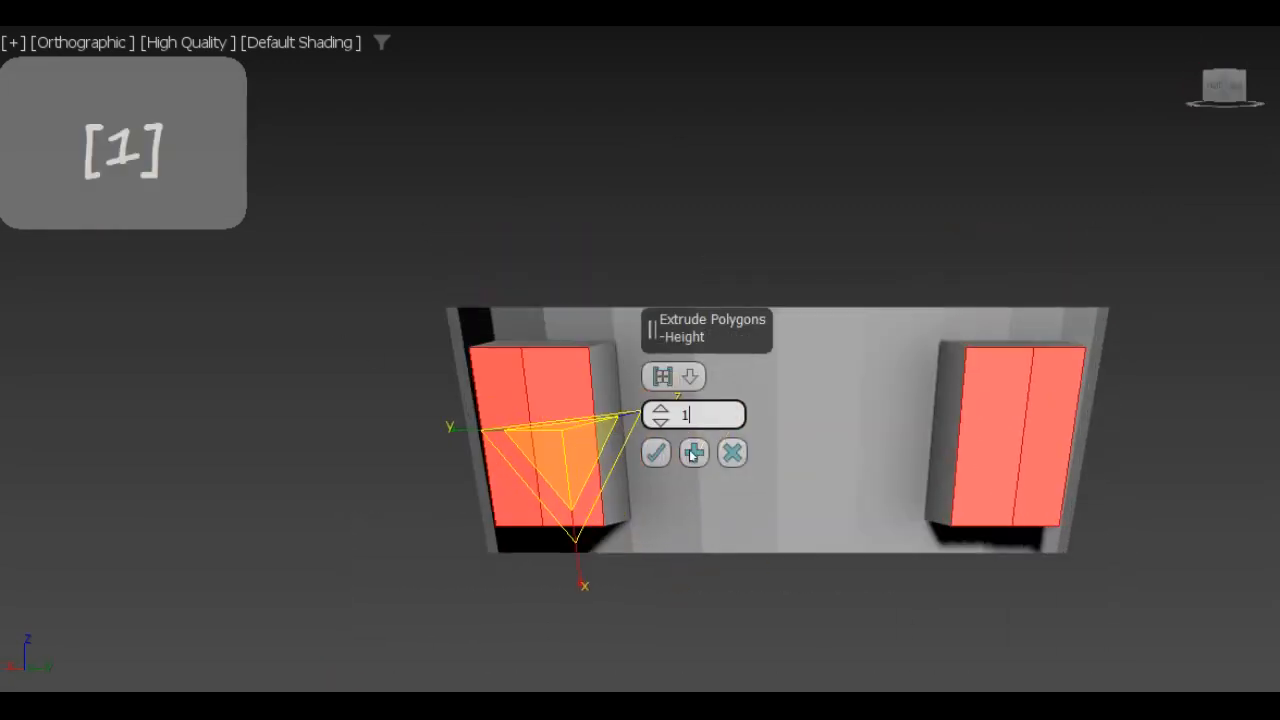
Step: Inset and bridge the leg polygons into an opening, then extrude a block foot
key(ctrl+z)
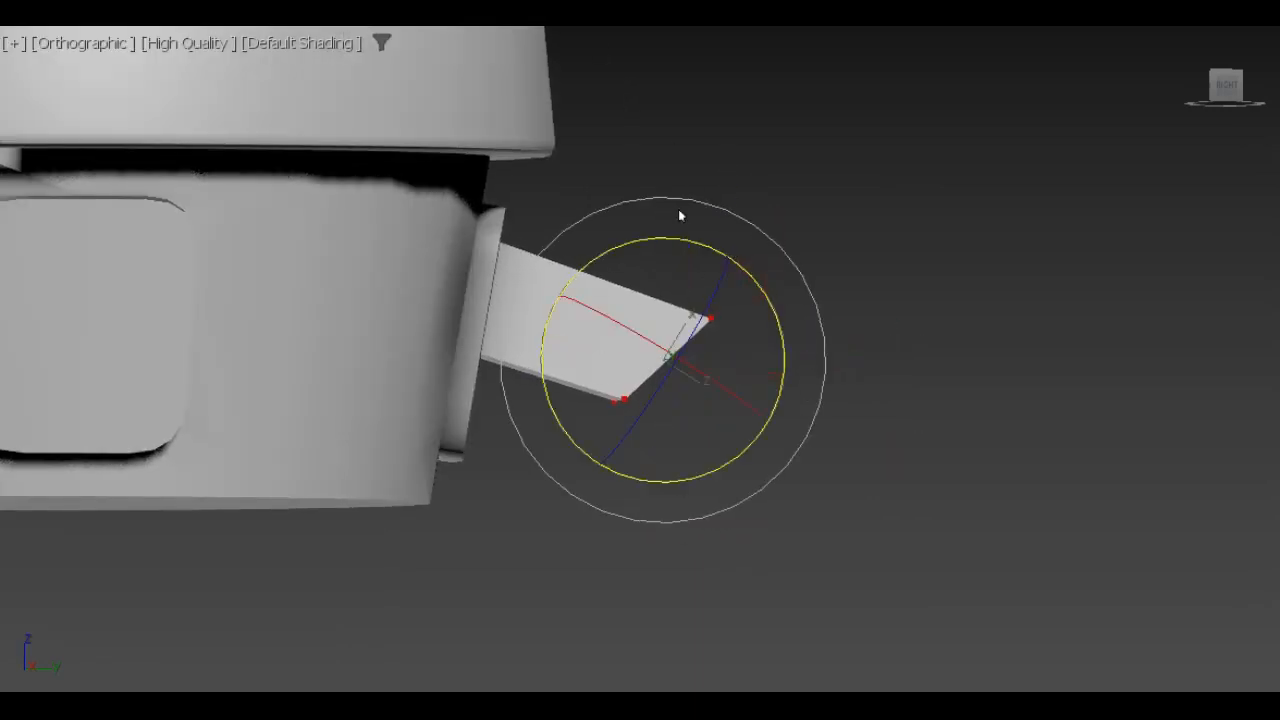
drag(680, 215, 645, 237)
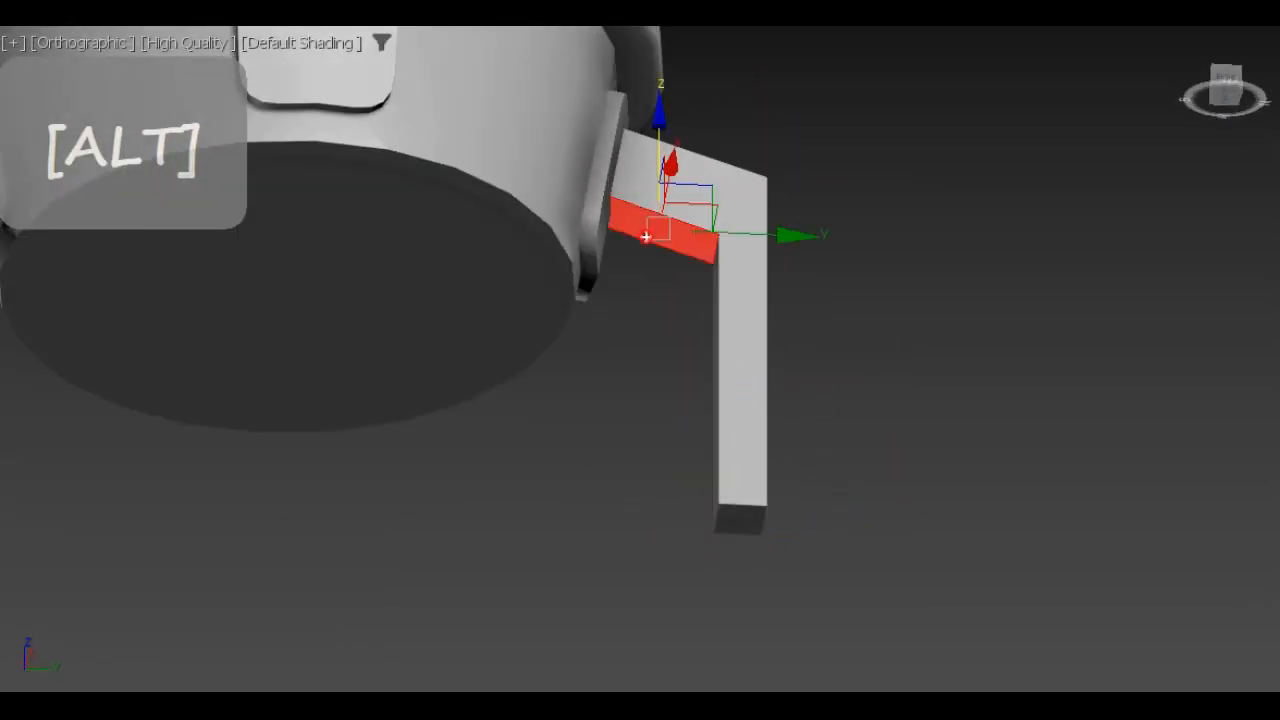
drag(647, 237, 585, 318)
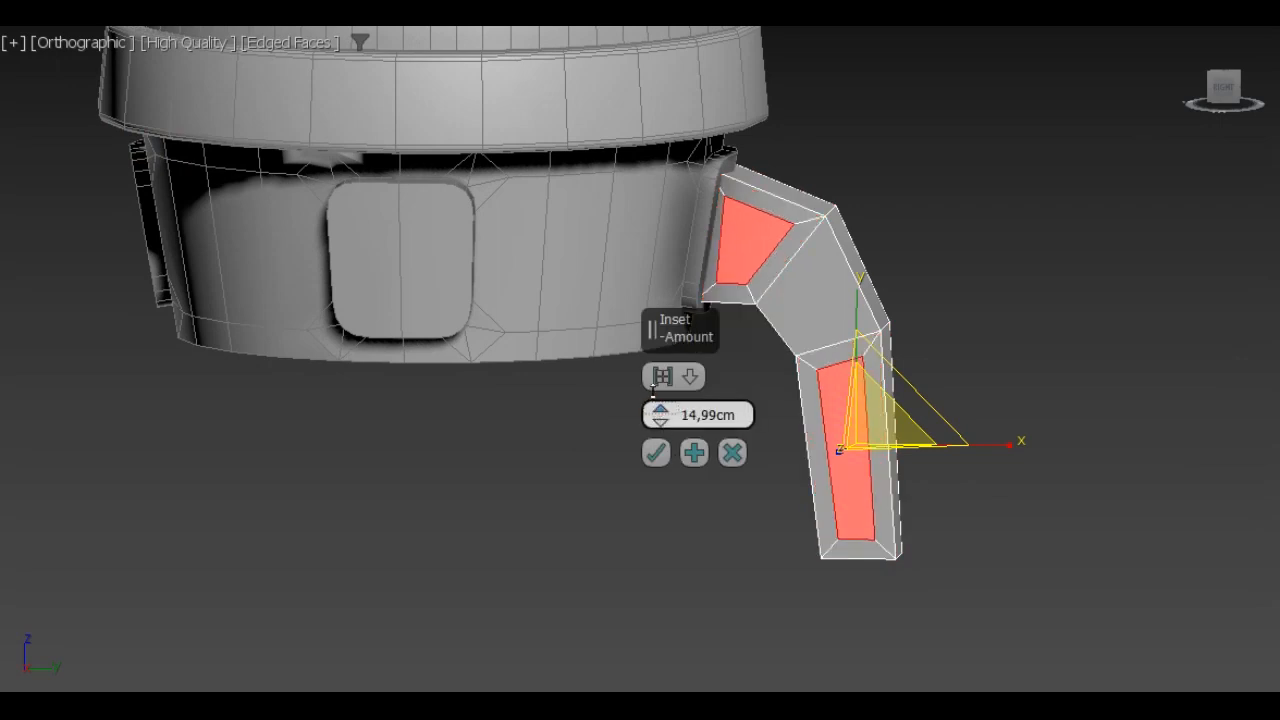
click(655, 452)
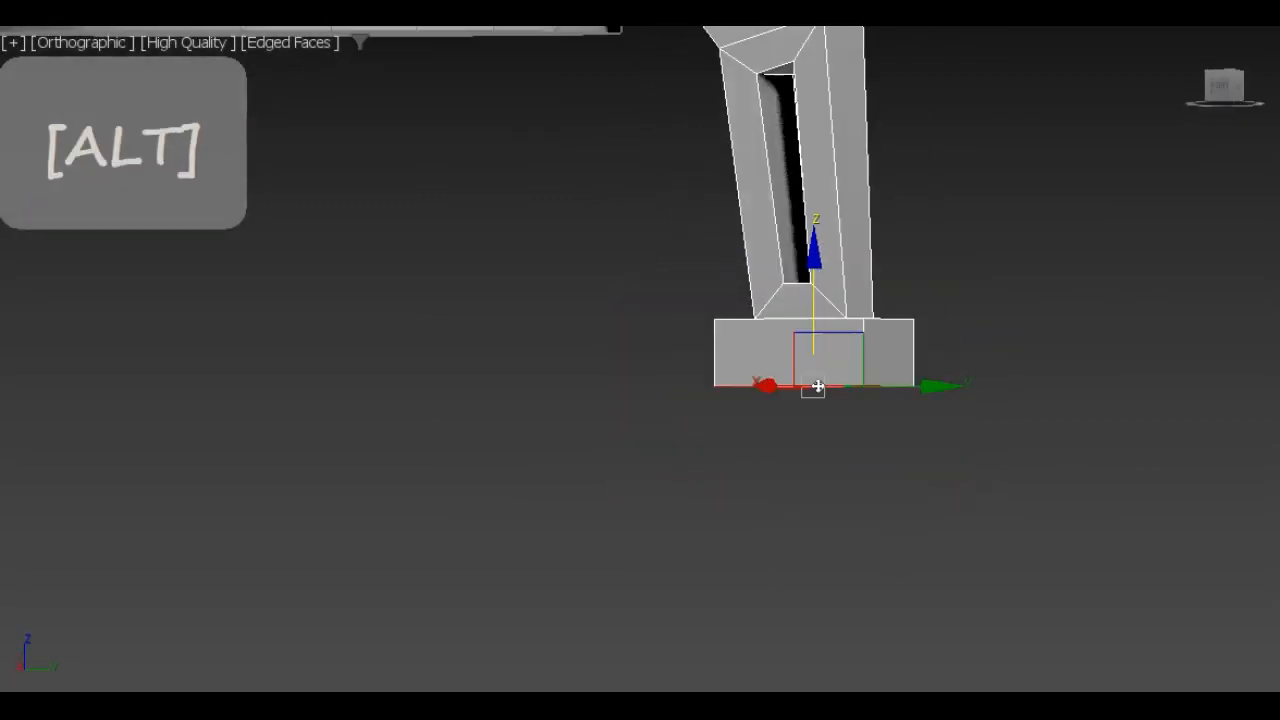
Step: Chamfer the block foot's corners and tidy the vertices at the leg's hull and foot joints
drag(815, 387, 670, 480)
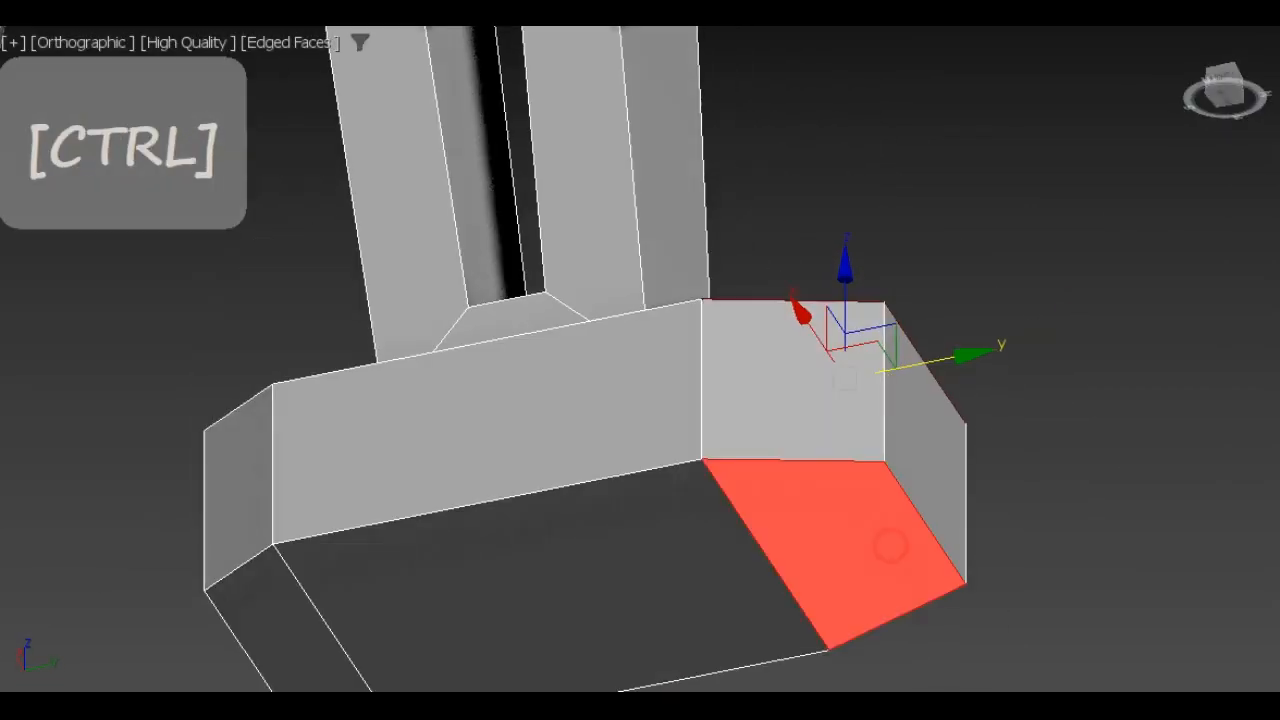
key(1)
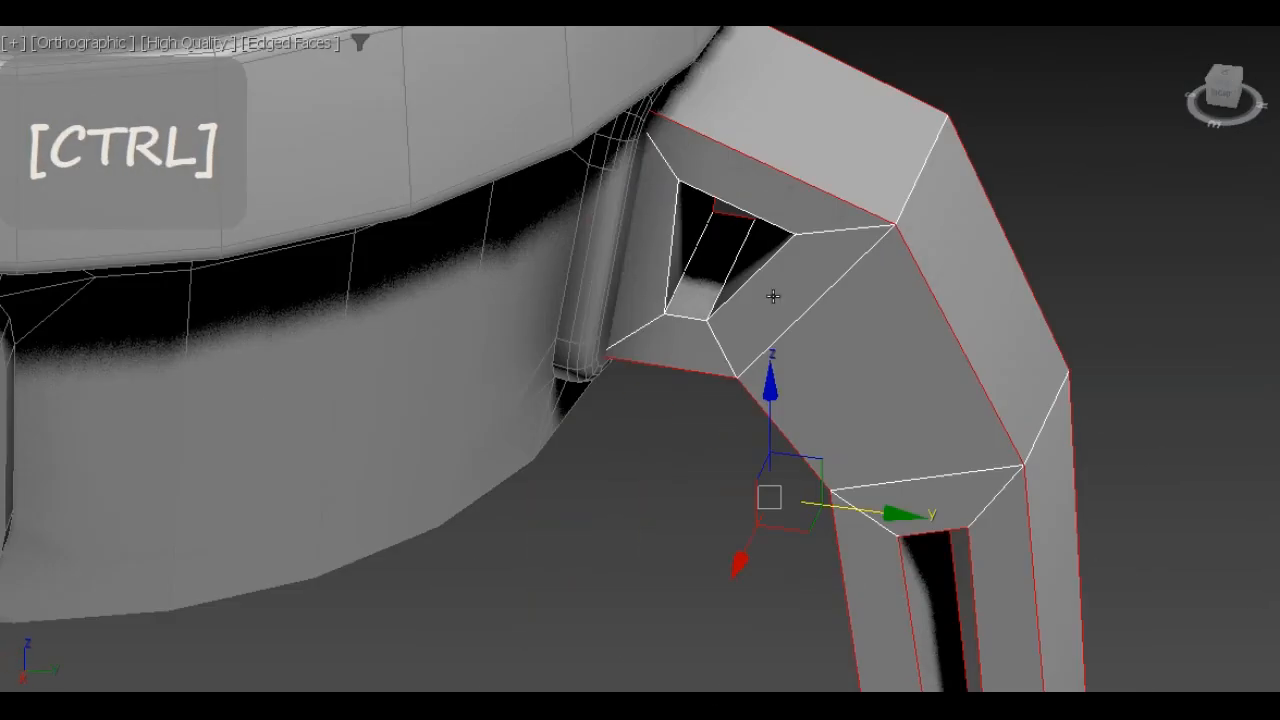
key(ctrl+z)
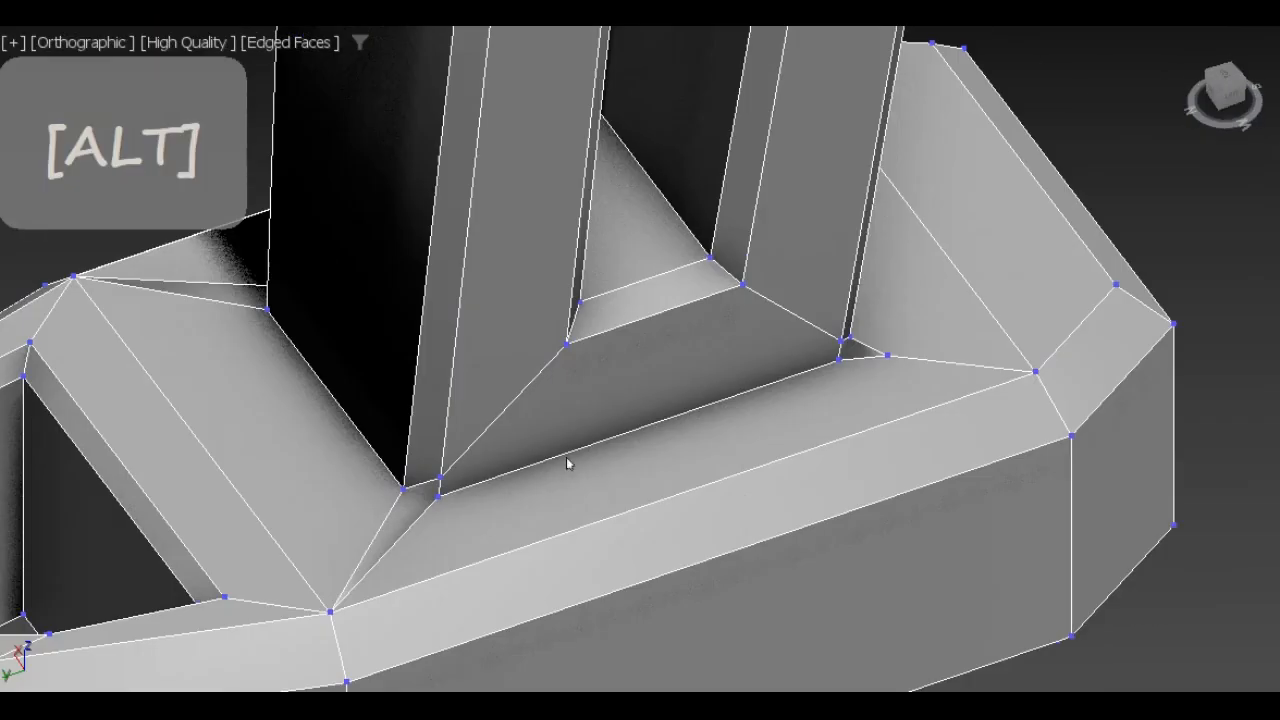
key(F4)
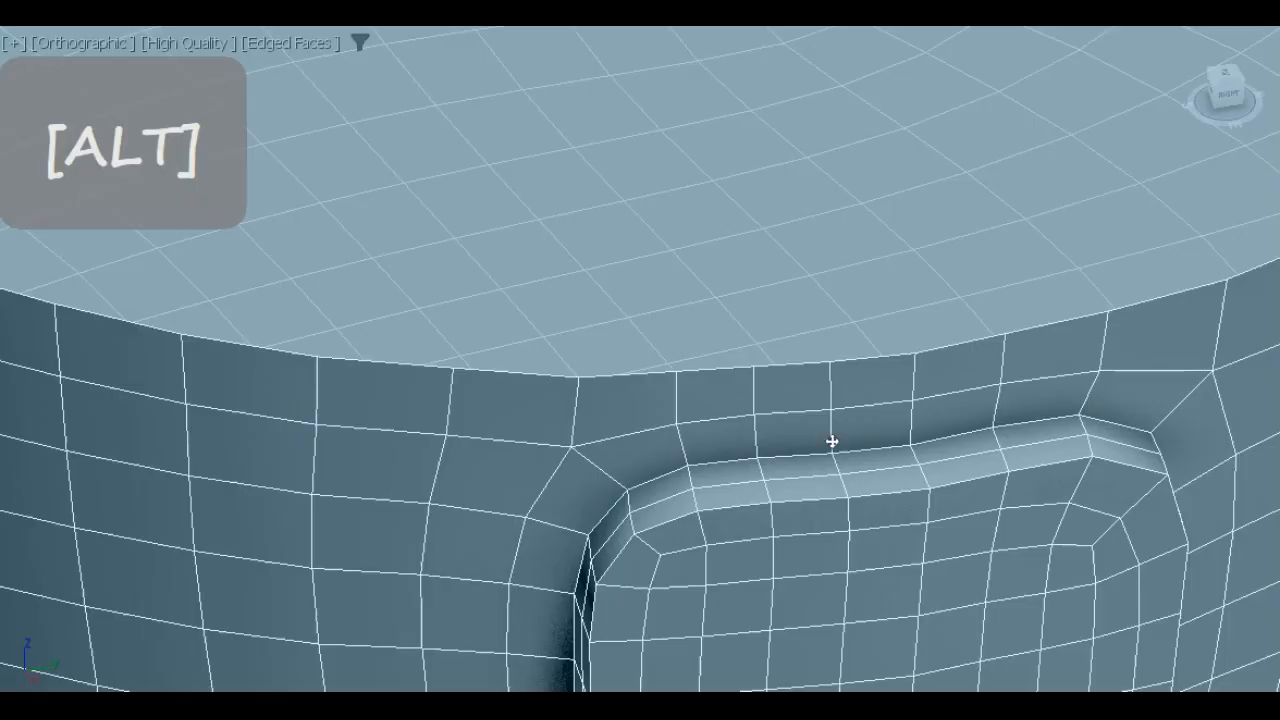
Step: Even out the edge loops of the four rounded window panels around the hull
drag(833, 442, 793, 342)
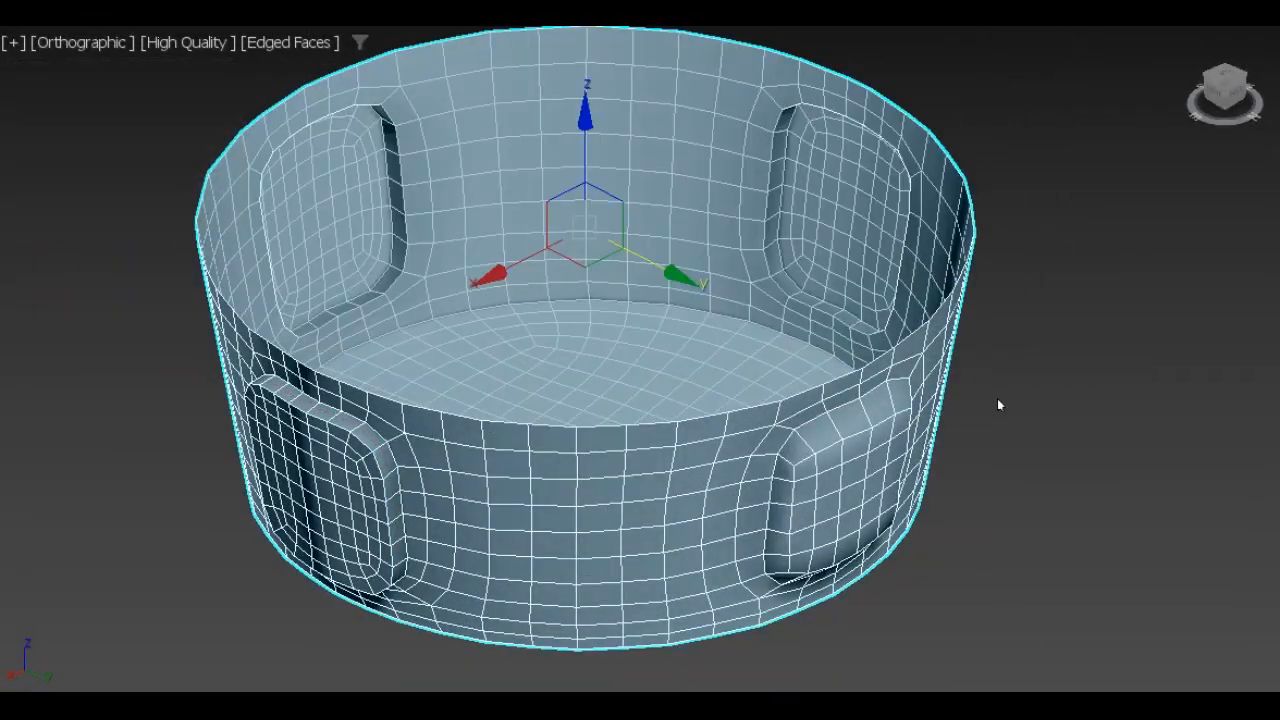
key(f4)
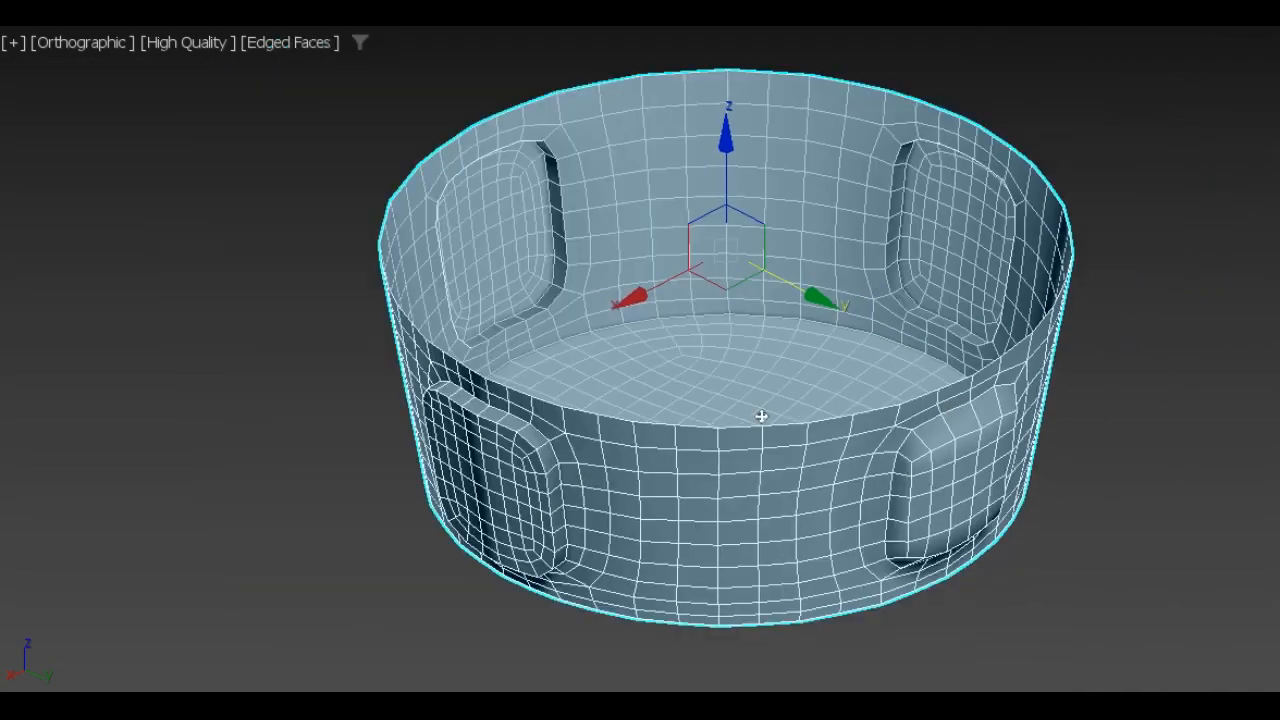
key(s)
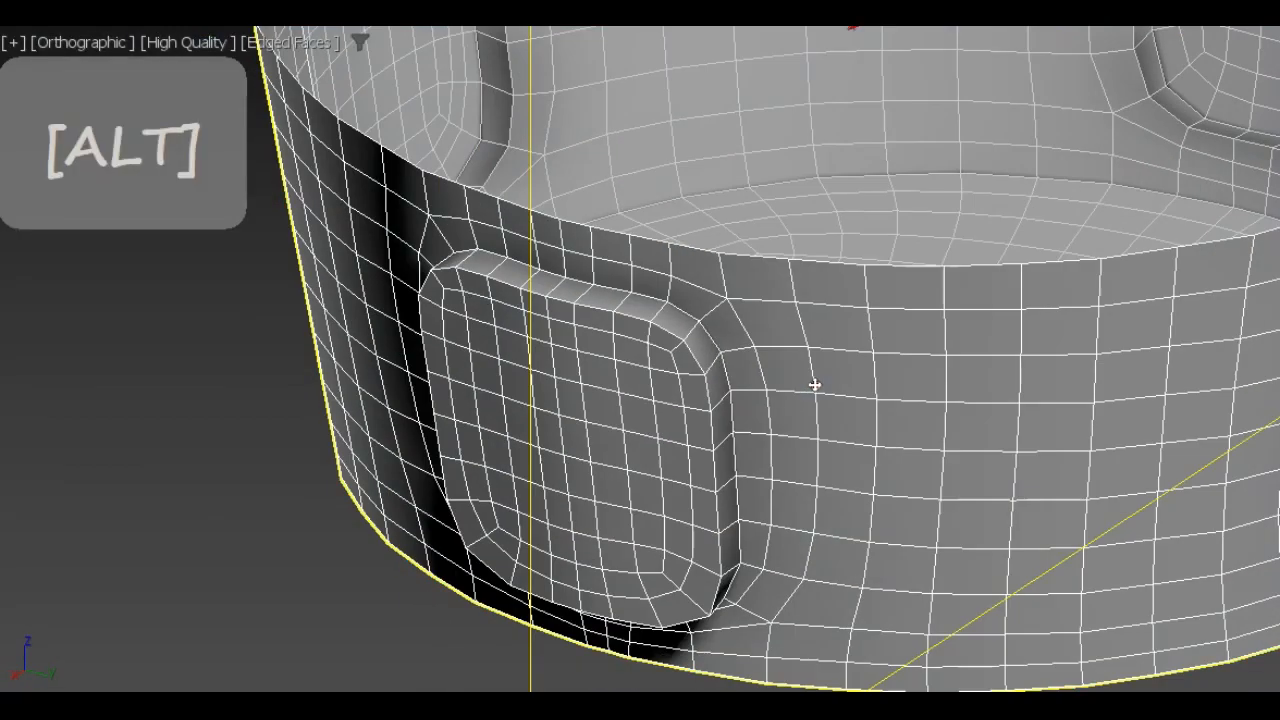
drag(815, 387, 280, 463)
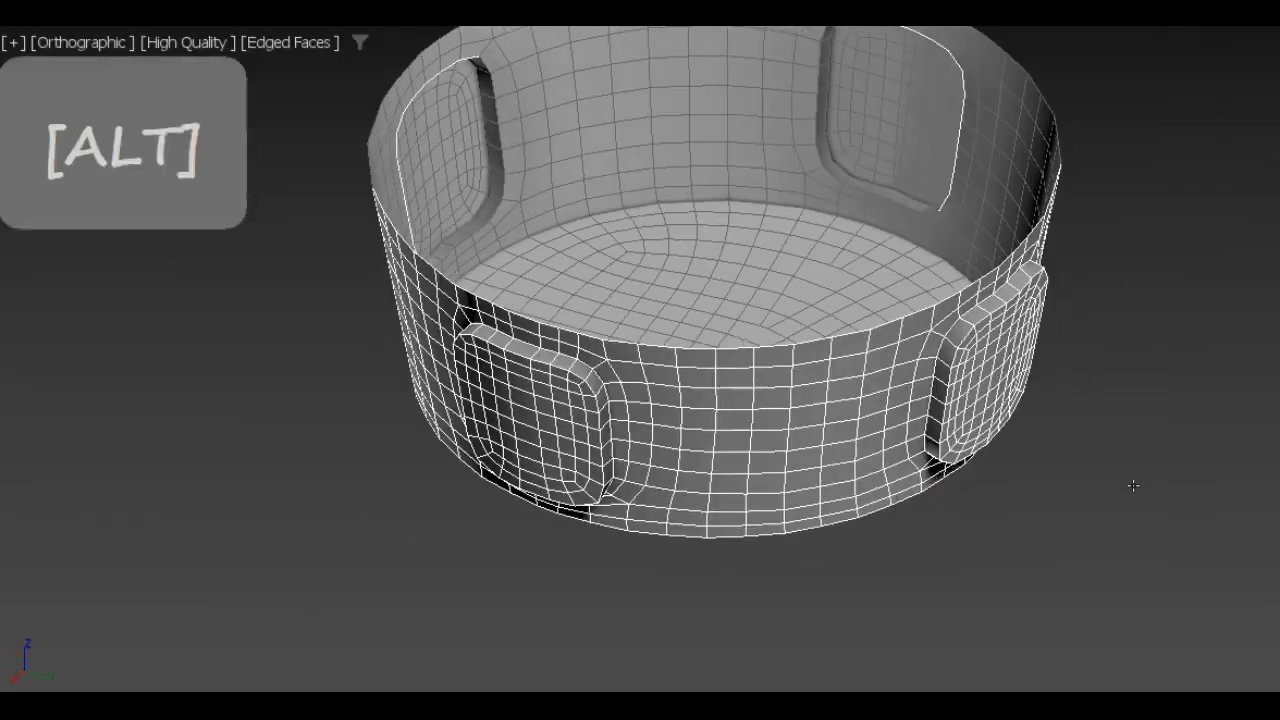
key(f4)
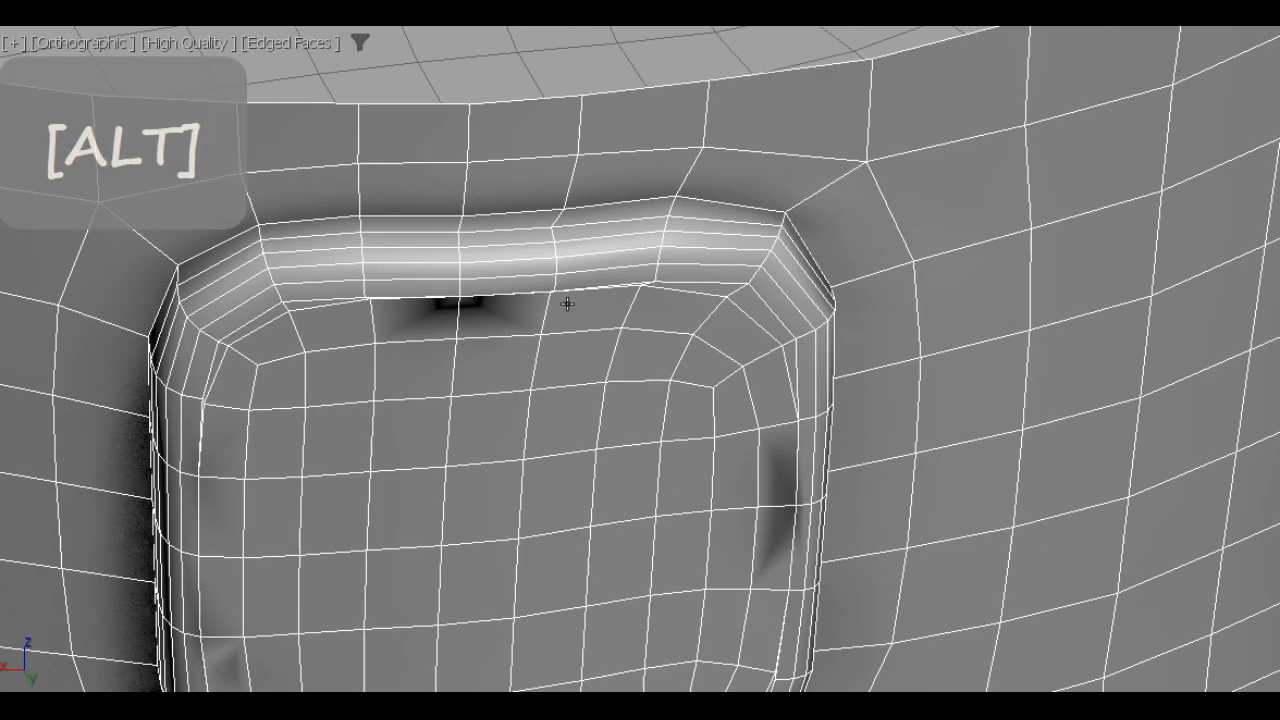
drag(567, 303, 920, 180)
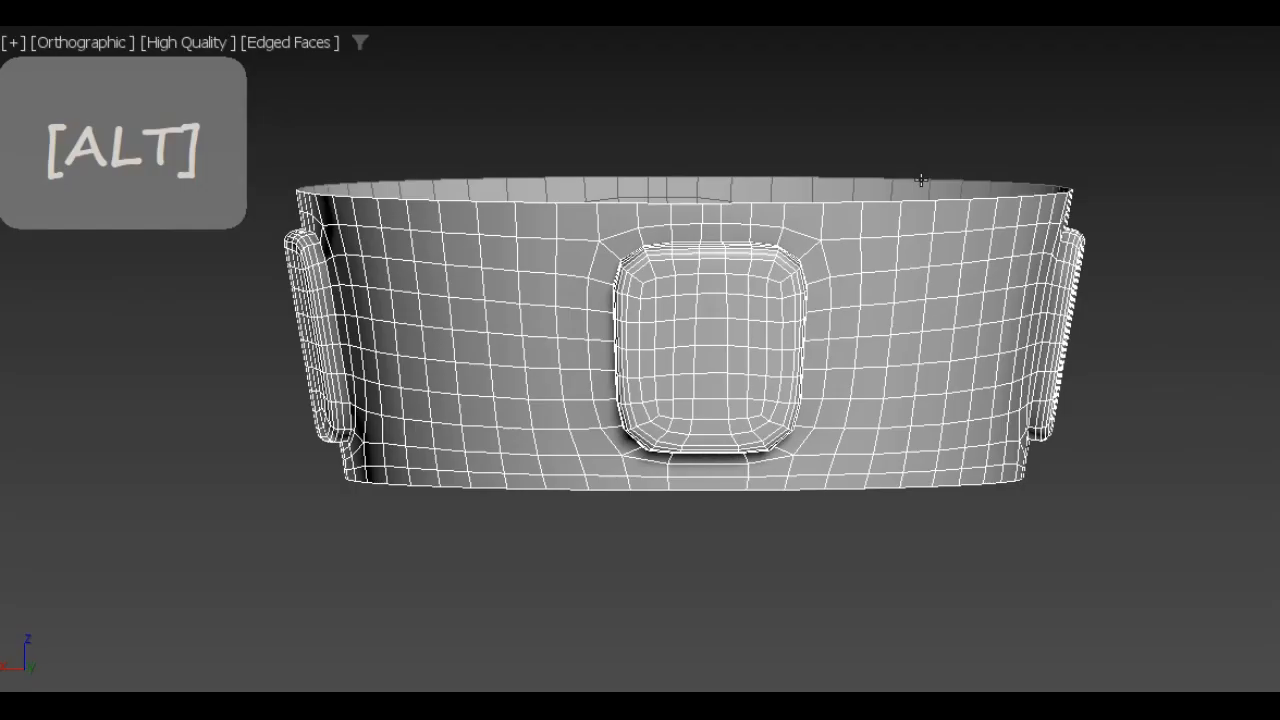
Step: Select the bottom open border, then Unfreeze All objects to prepare copying the leg
key(f4)
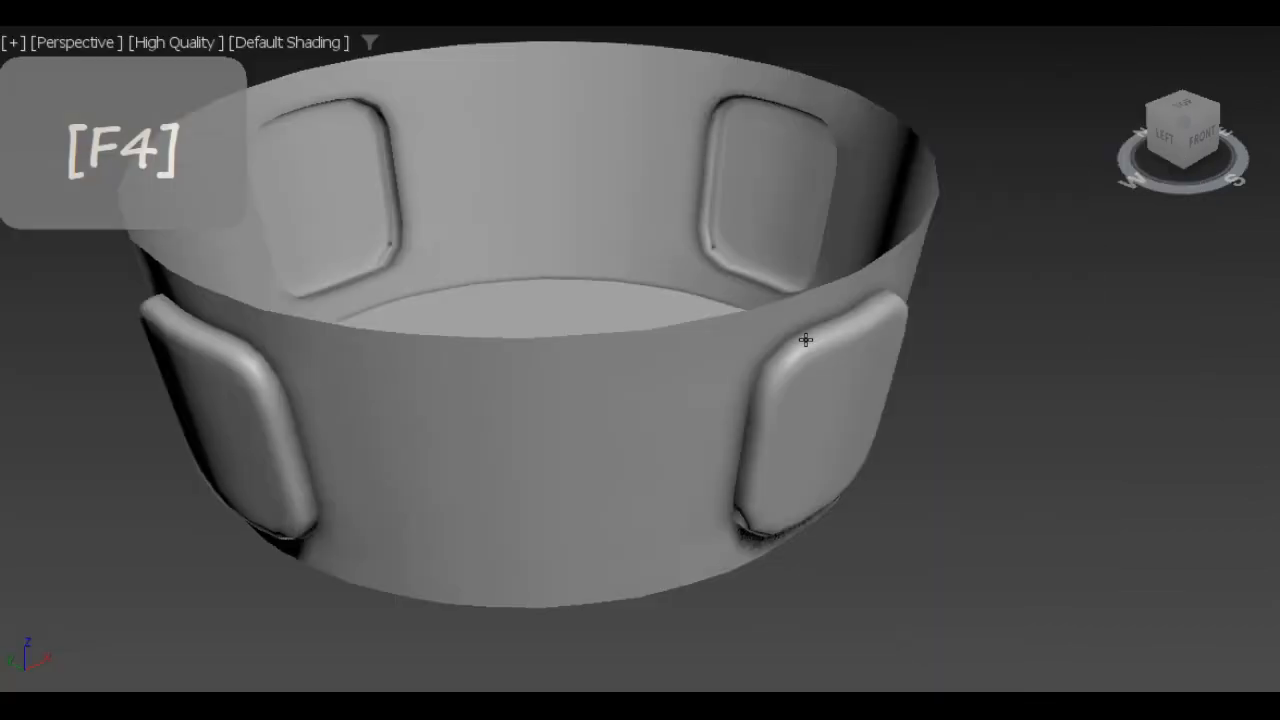
key(f4)
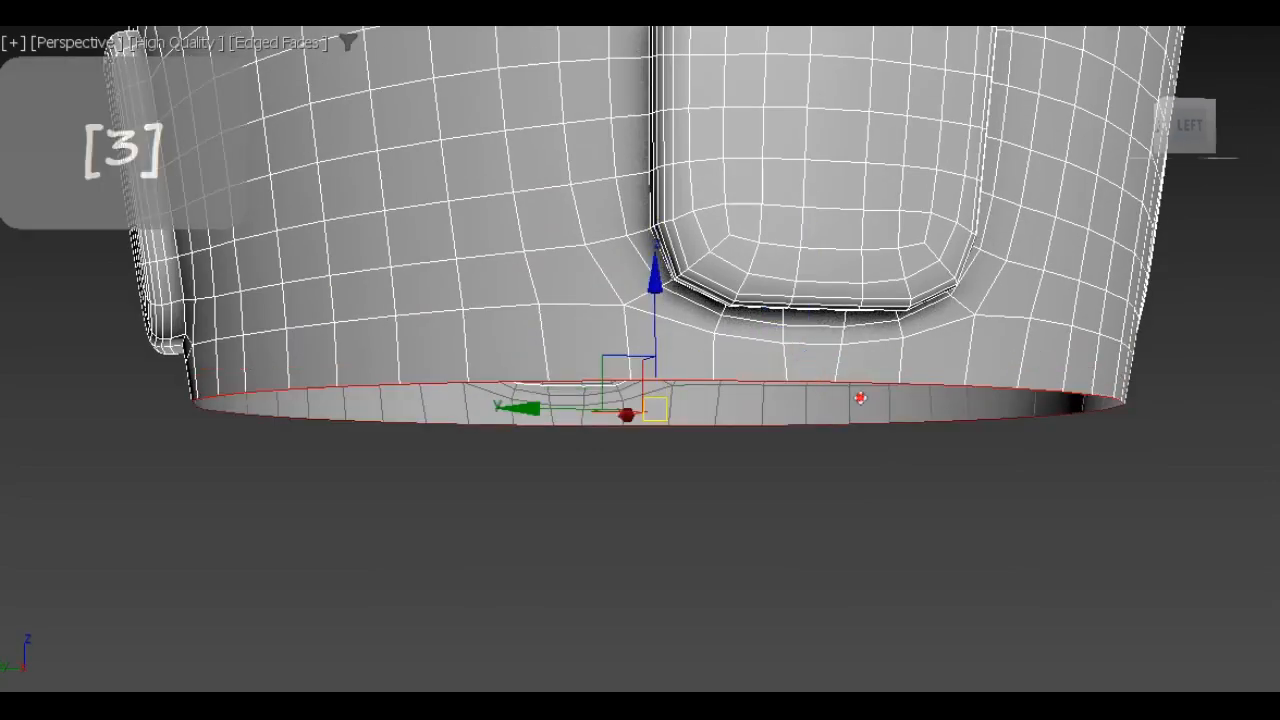
key(ctrl)
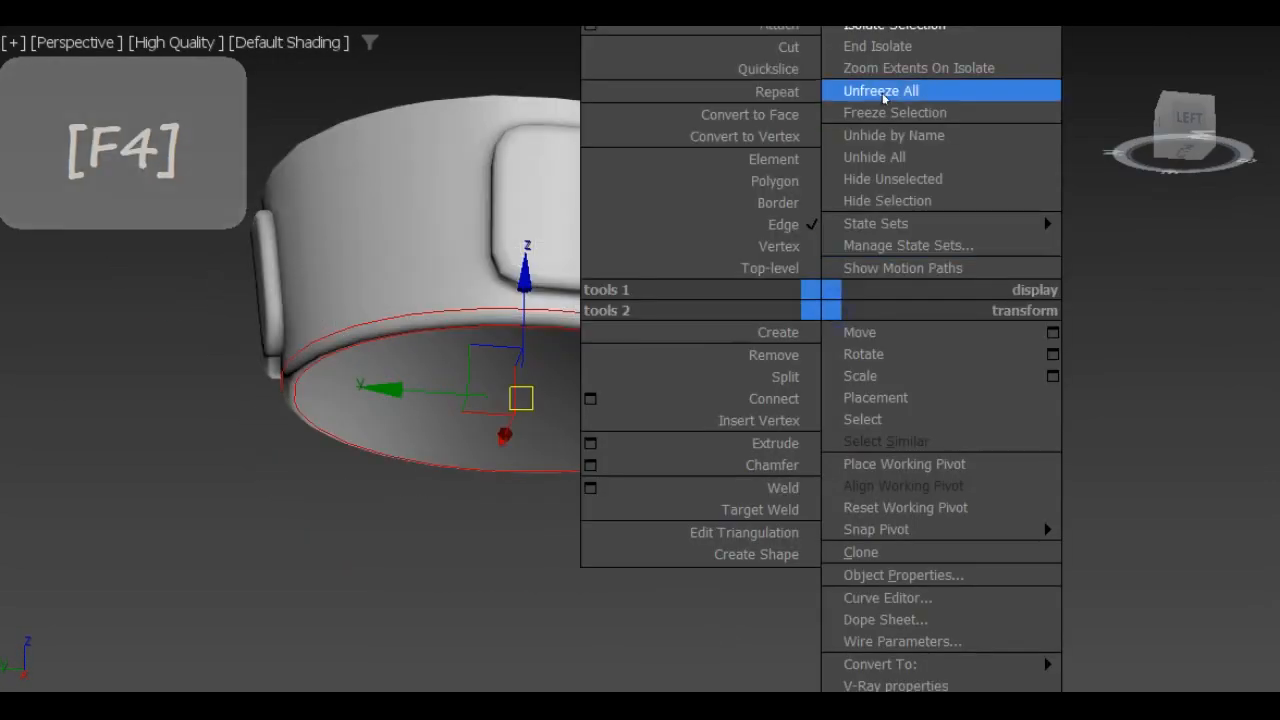
click(881, 91)
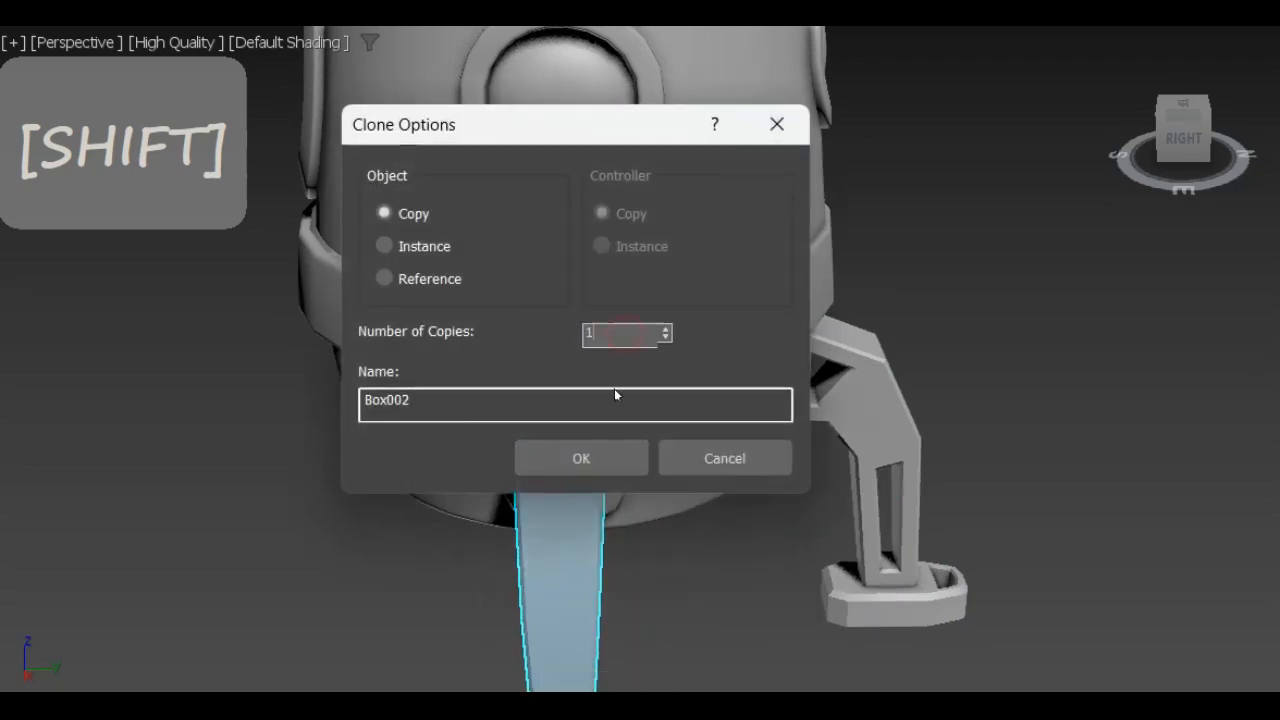
Step: Confirm Copy in Clone Options for the legs and the Cylinder003 nozzle duplicate
click(581, 458)
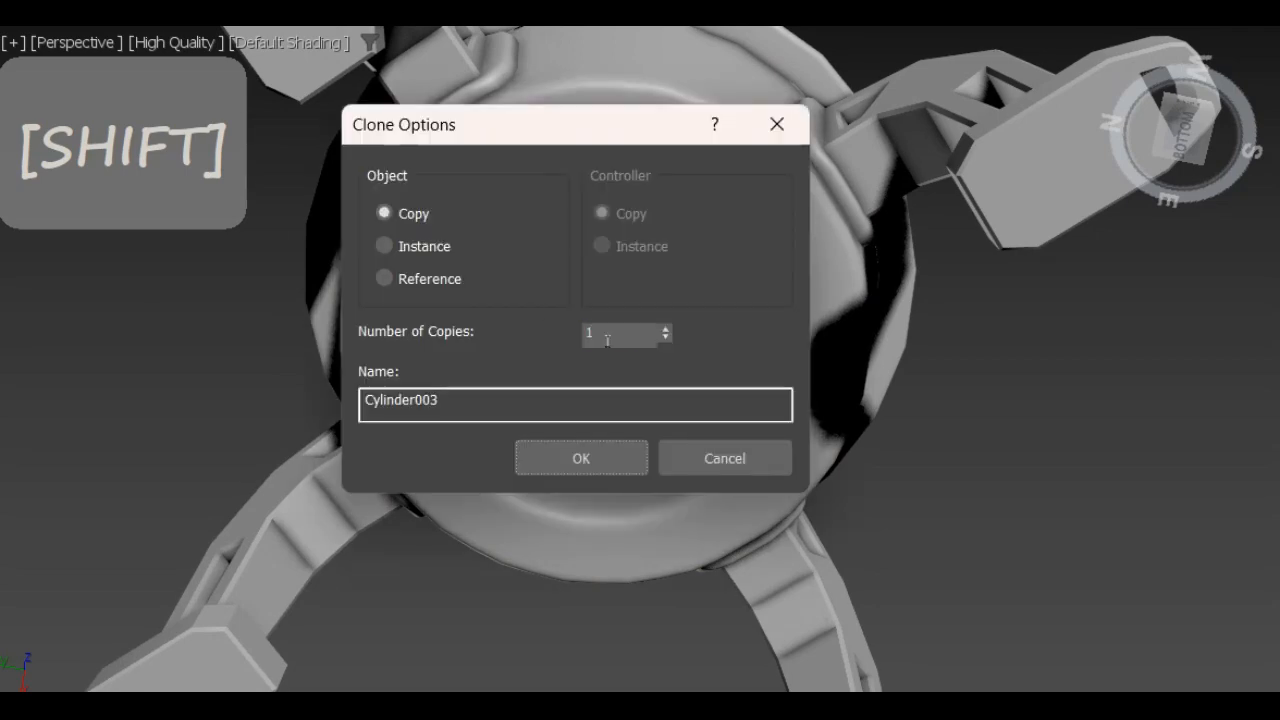
click(581, 458)
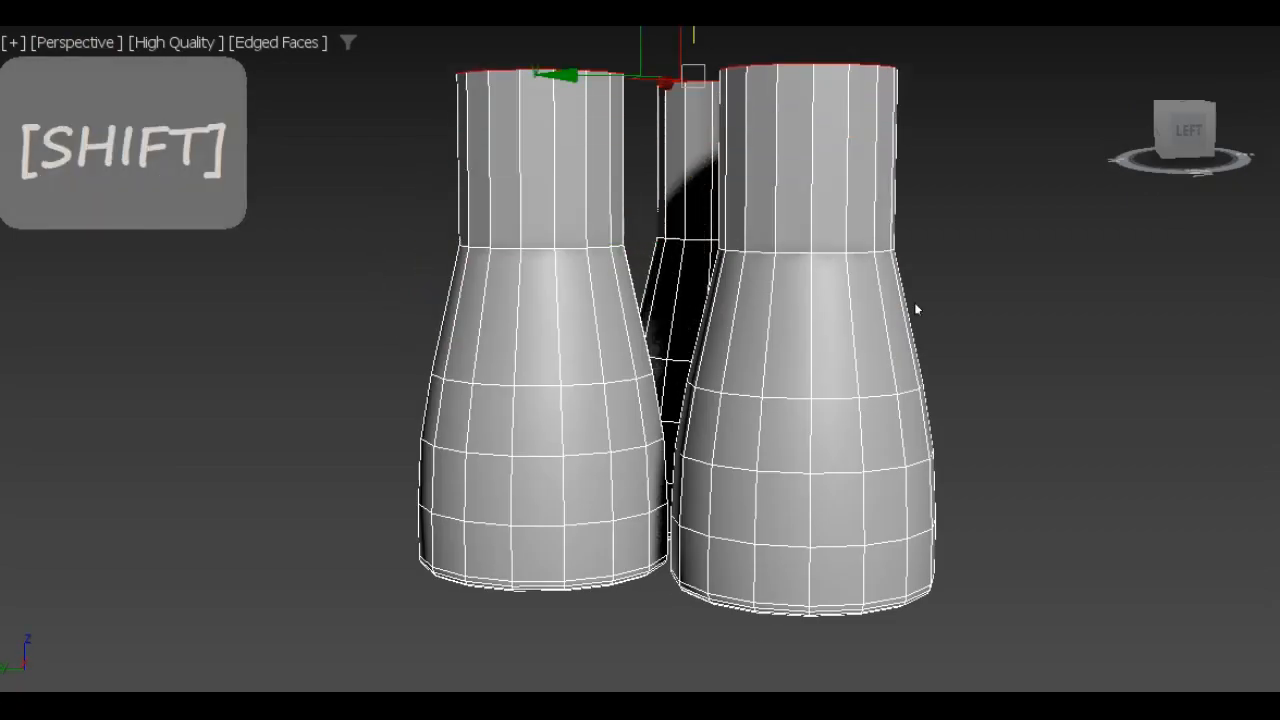
Step: Clone a third nozzle and arrange the three open nozzles under the disc plate
key(1)
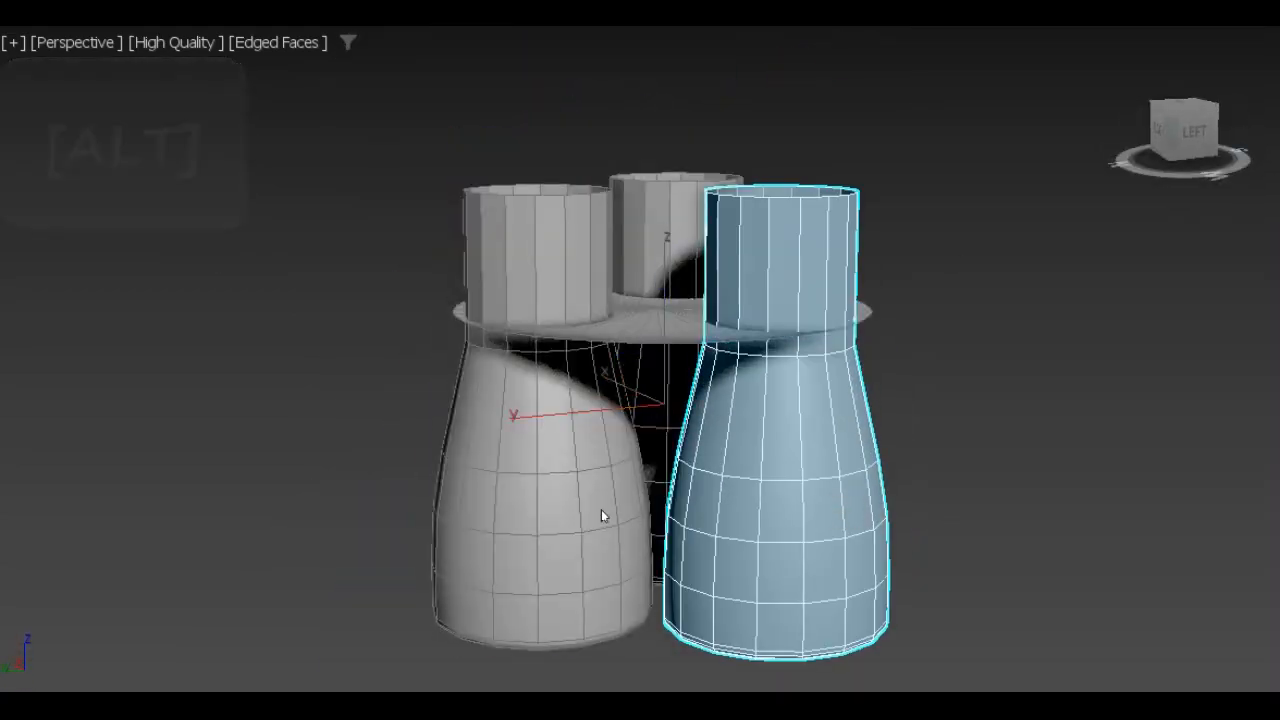
key(3)
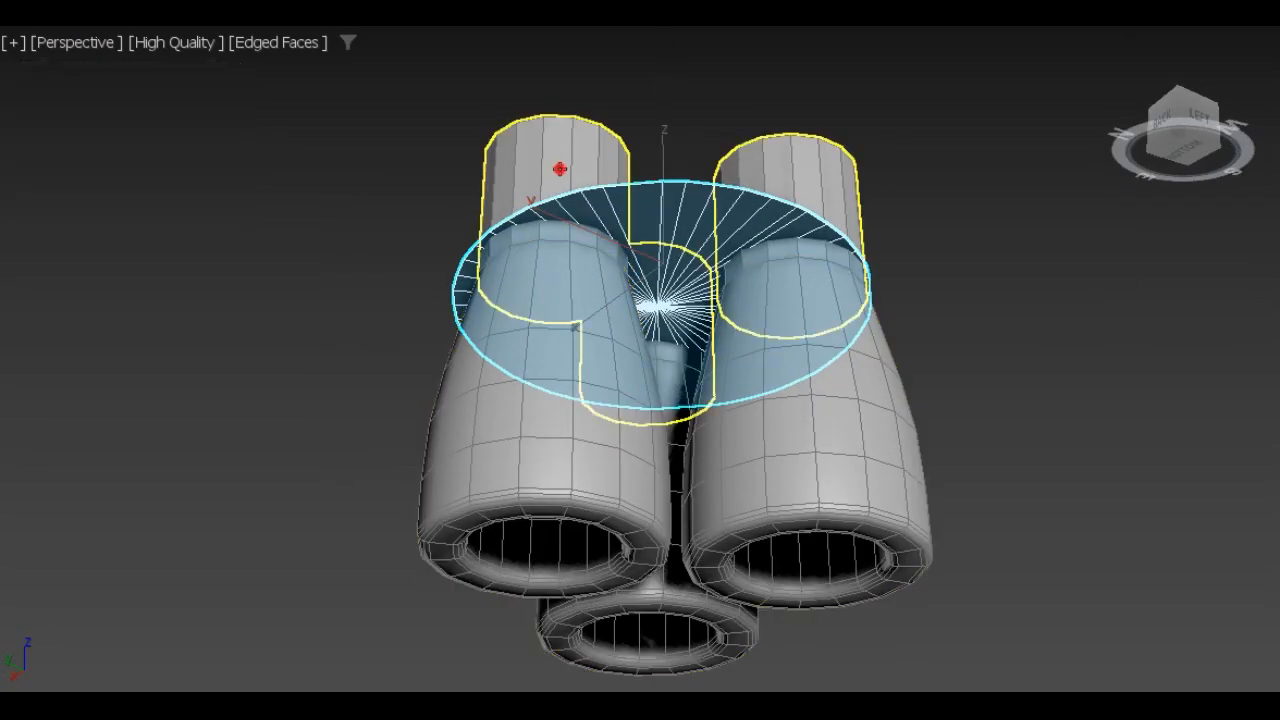
key(alt)
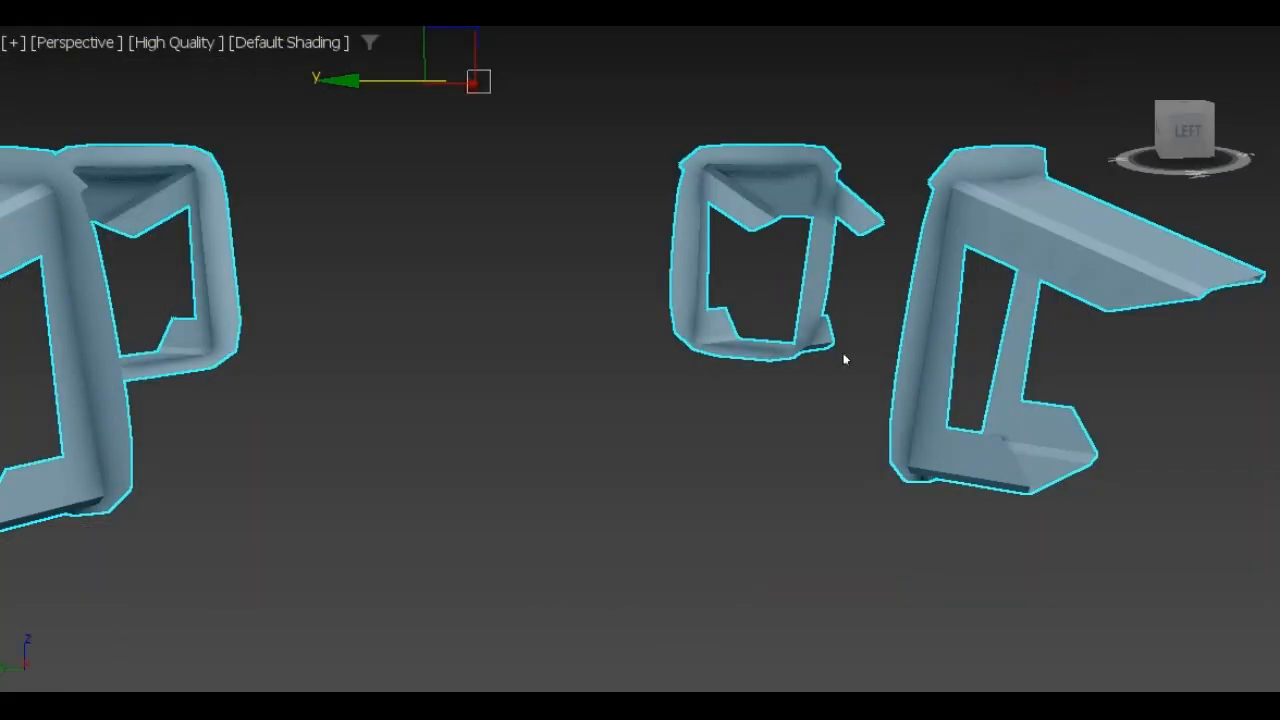
Step: Weld the rounded frame's overlapping vertices using a 0.254 cm threshold
key(f4)
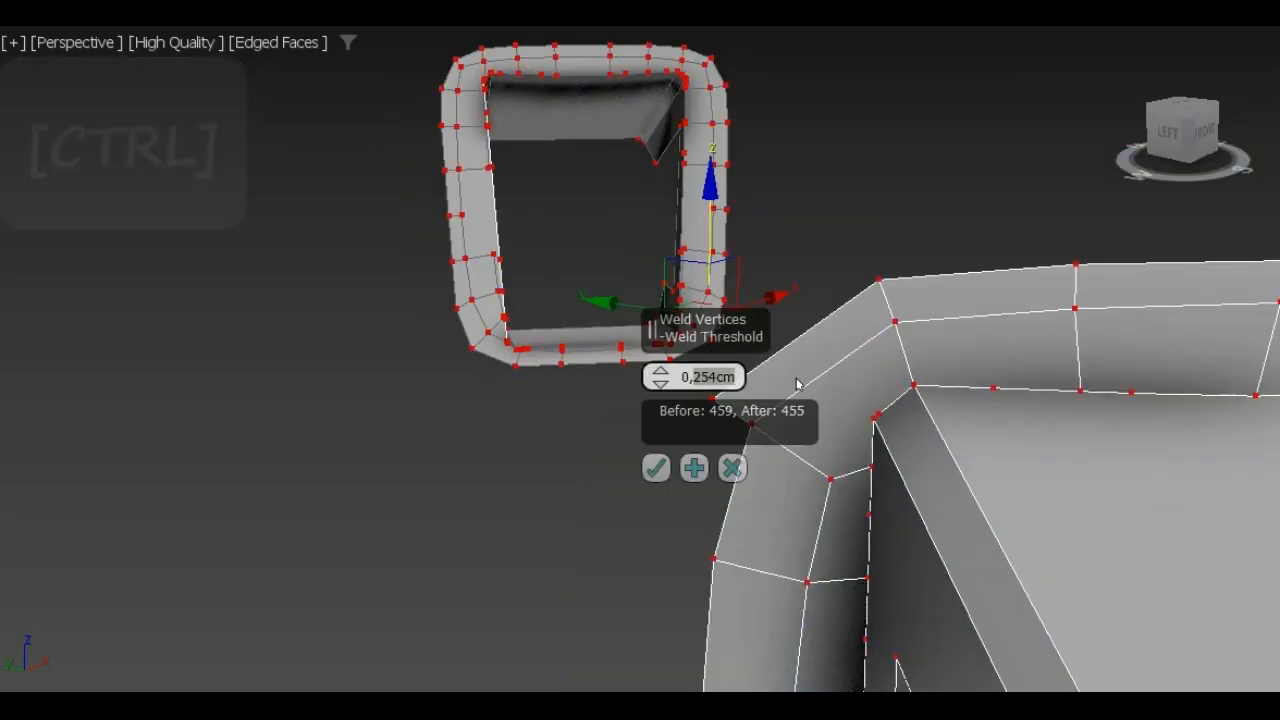
key(enter)
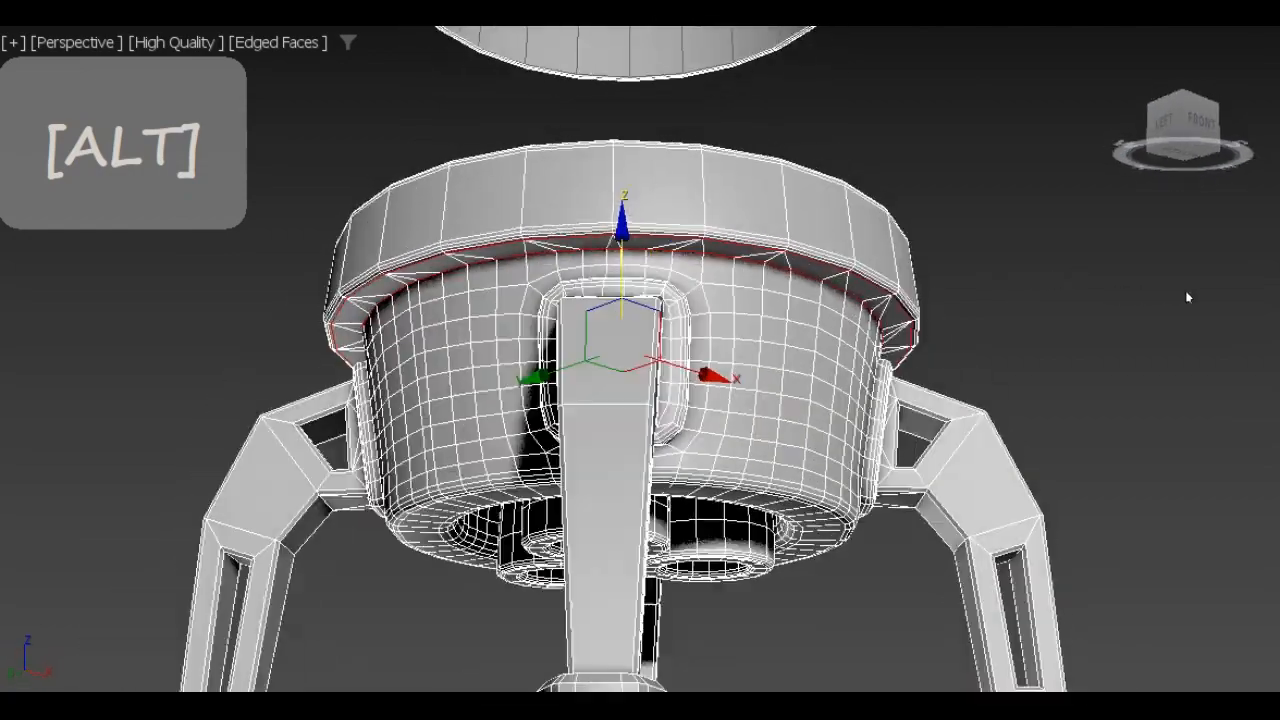
Step: Select the open border at the rim band seam to cap it with new faces
key(f4)
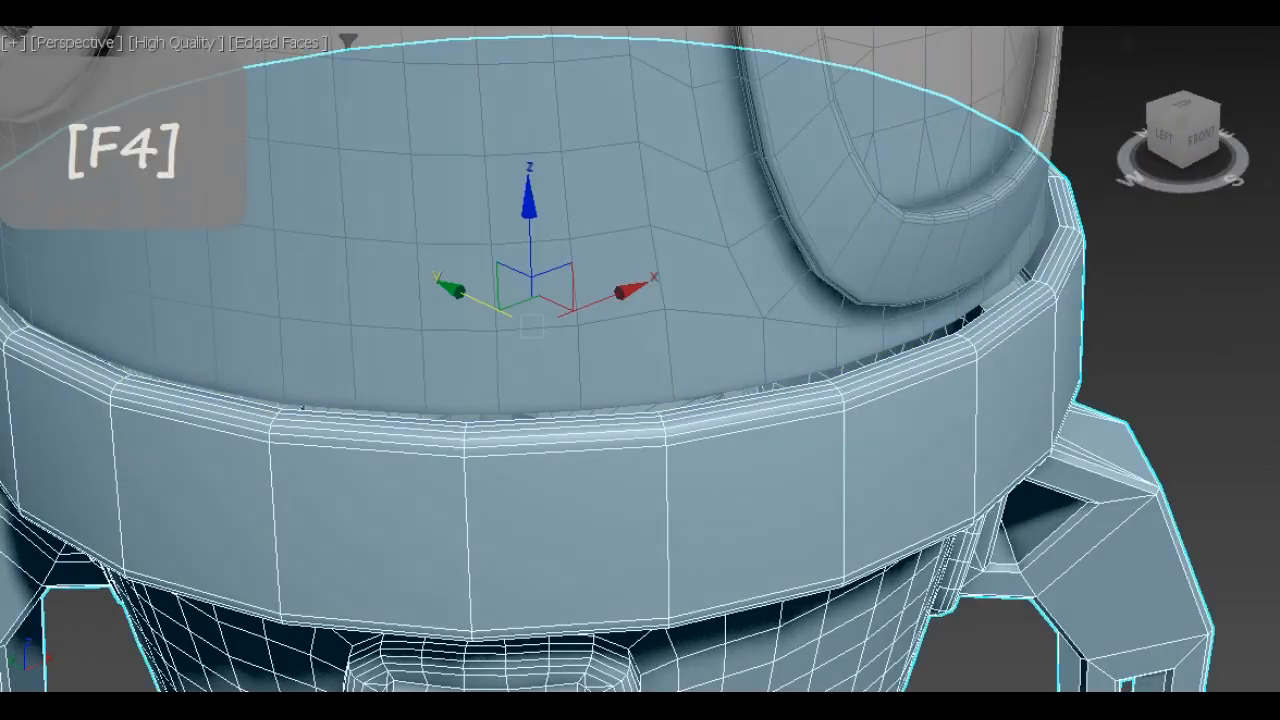
key(3)
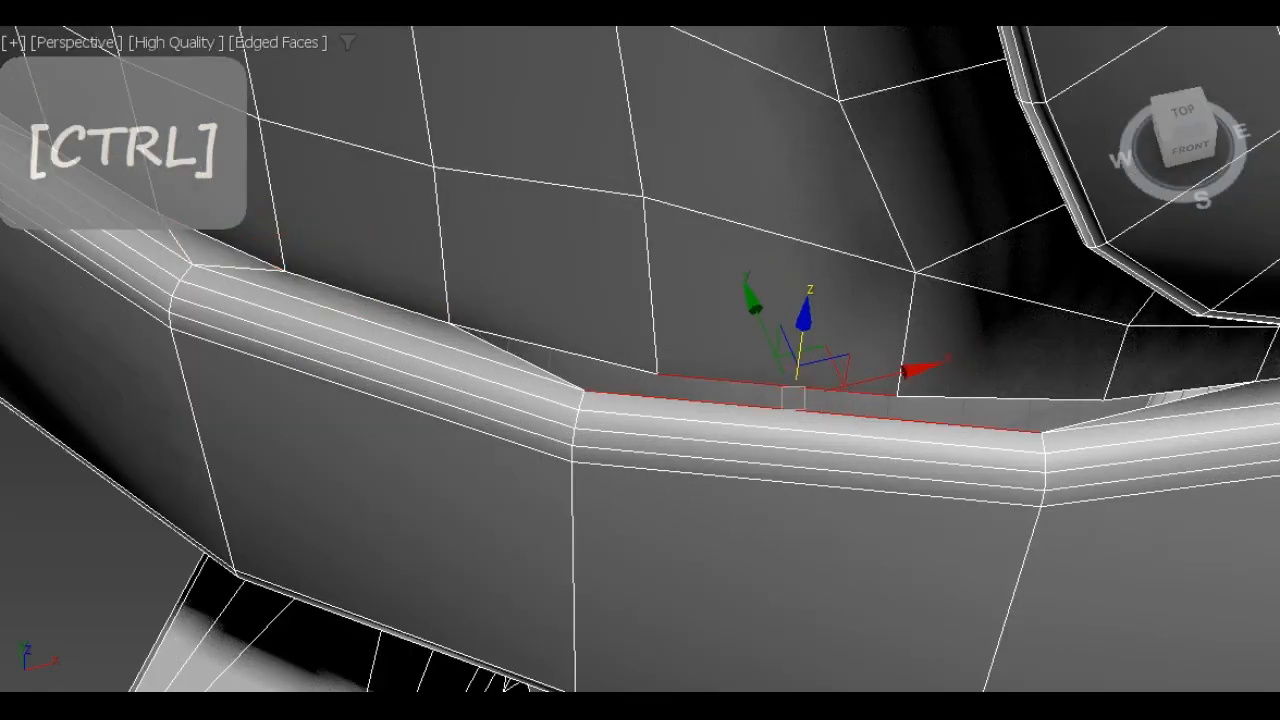
key(3)
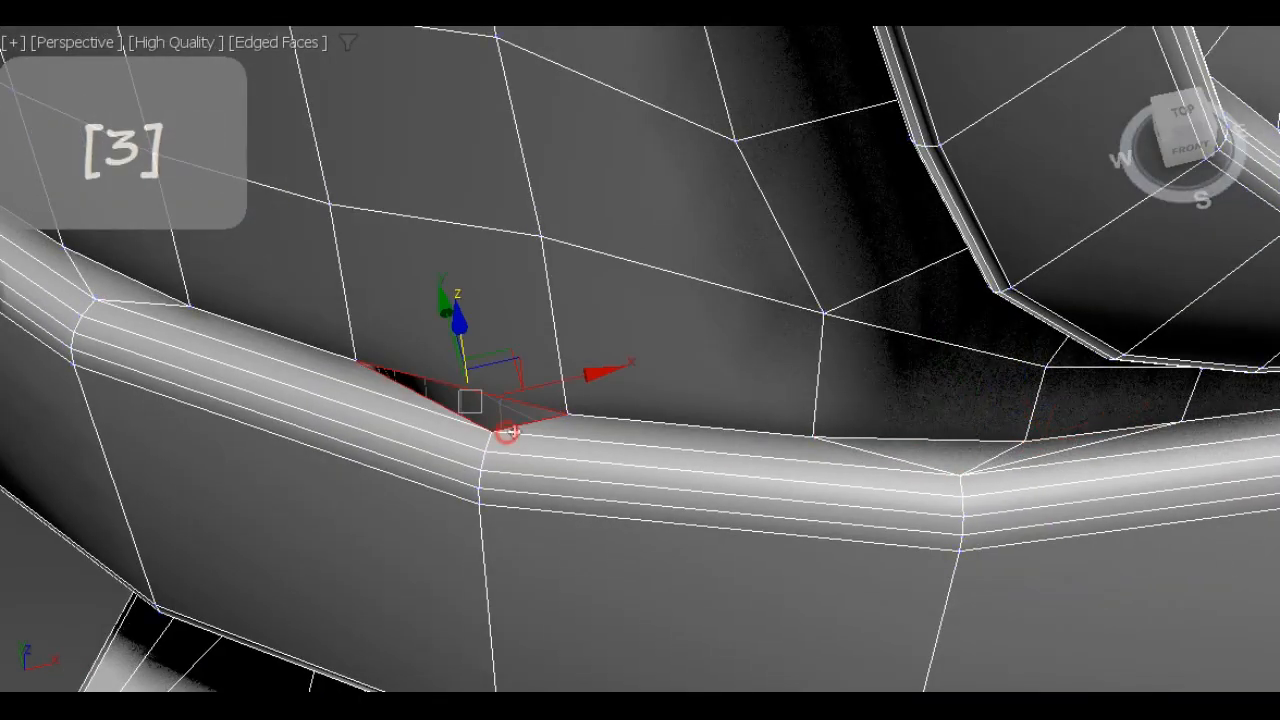